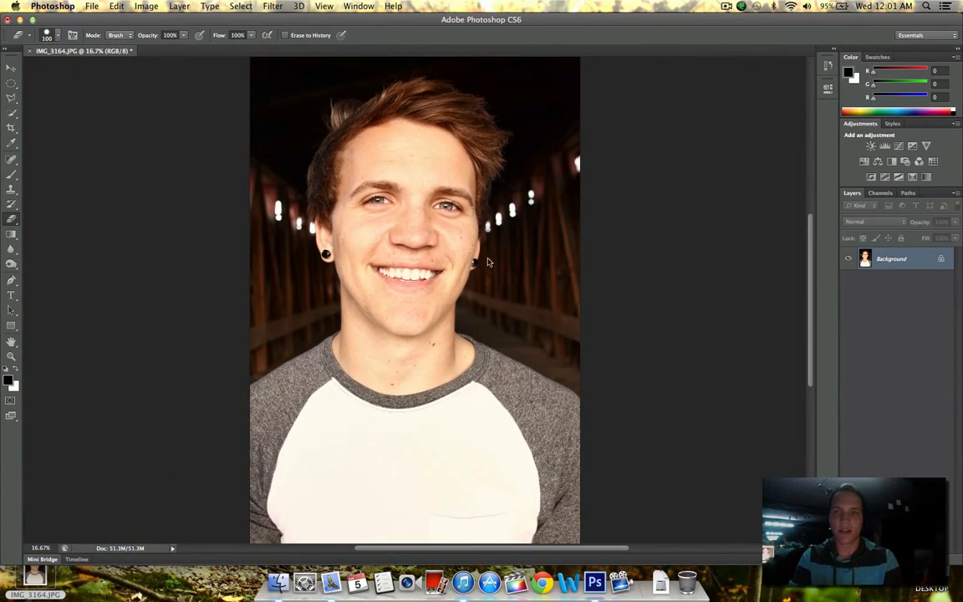
Duplicate the Background layer into a new Background copy layer.
right_click(891, 257)
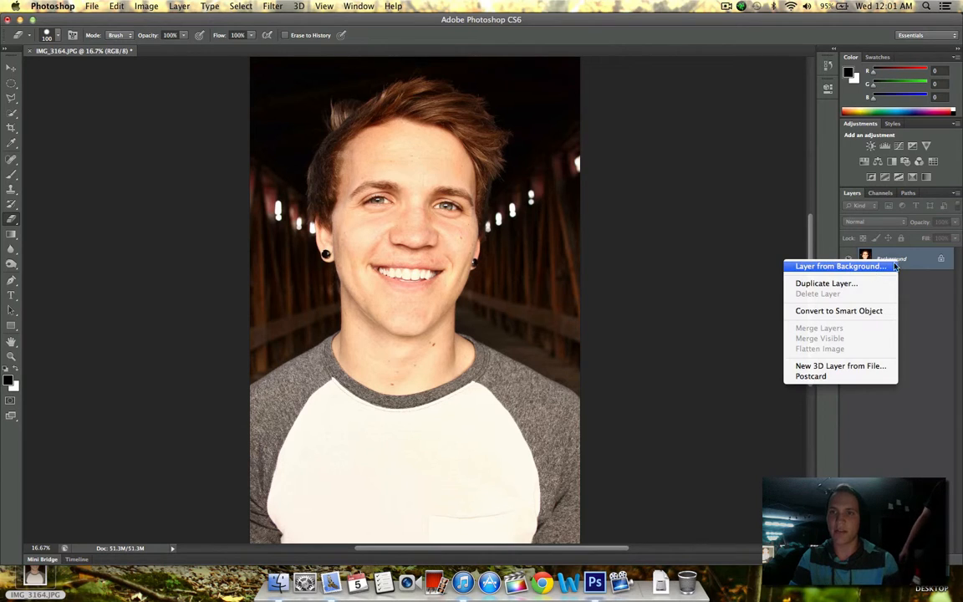
click(827, 283)
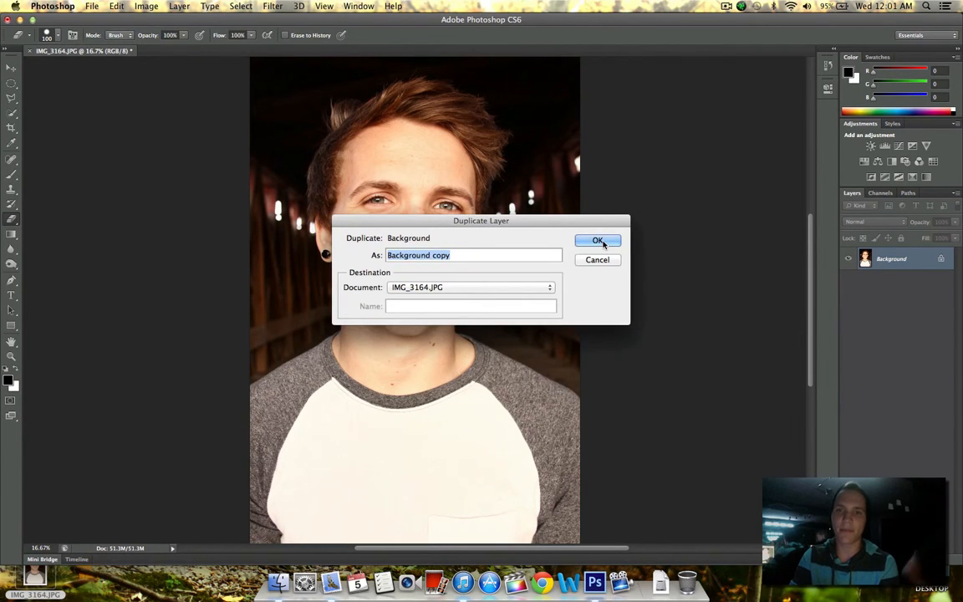
click(598, 241)
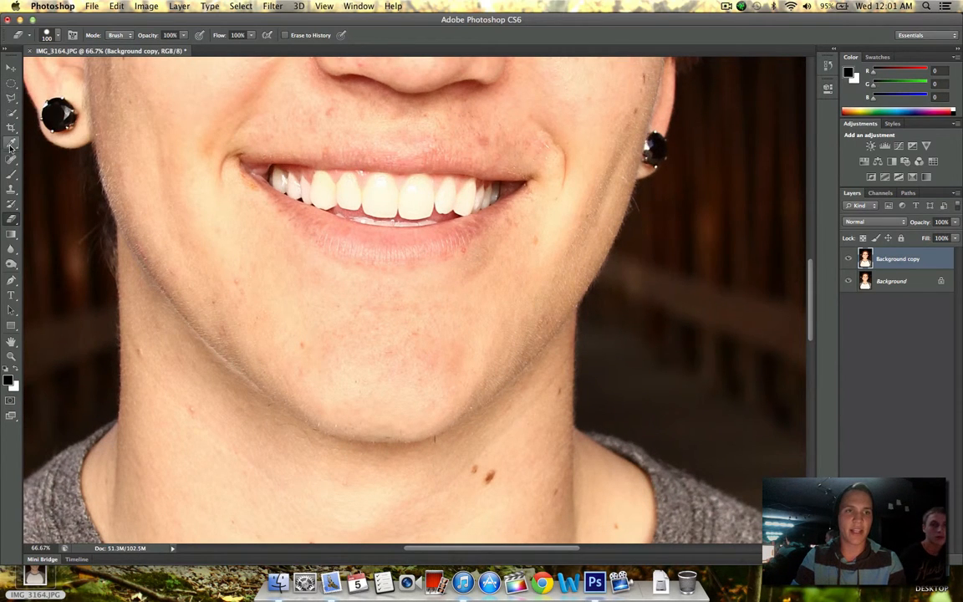
Heal a facial blemish with the Spot Healing Brush and inspect the face up close.
click(11, 158)
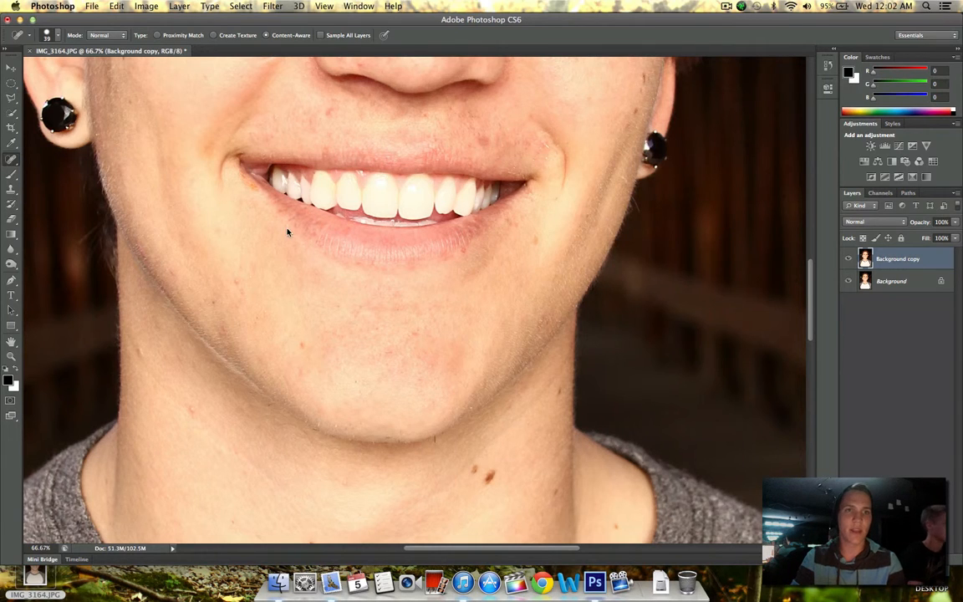
mouse_move(262, 321)
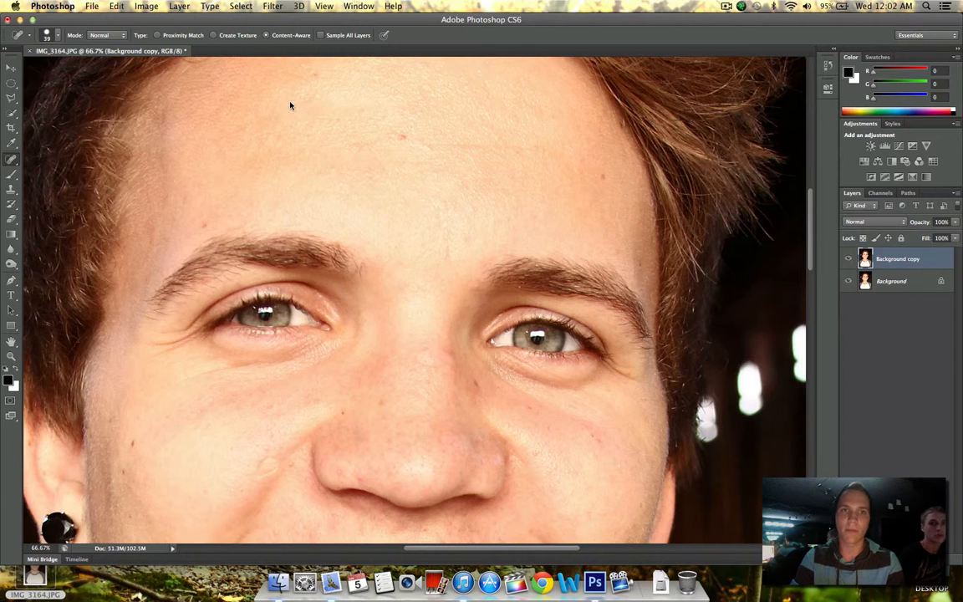
drag(422, 150, 532, 151)
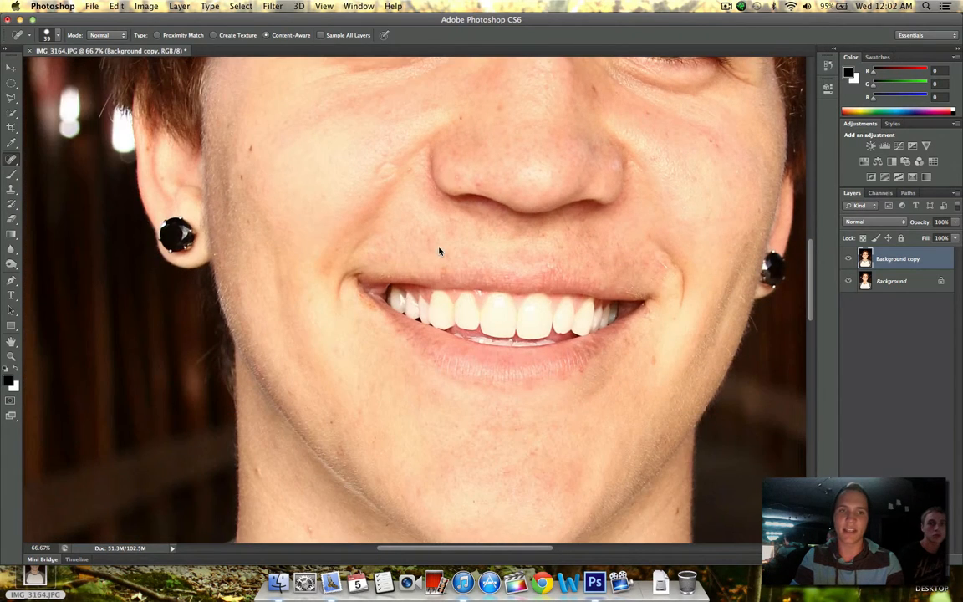
mouse_move(242, 182)
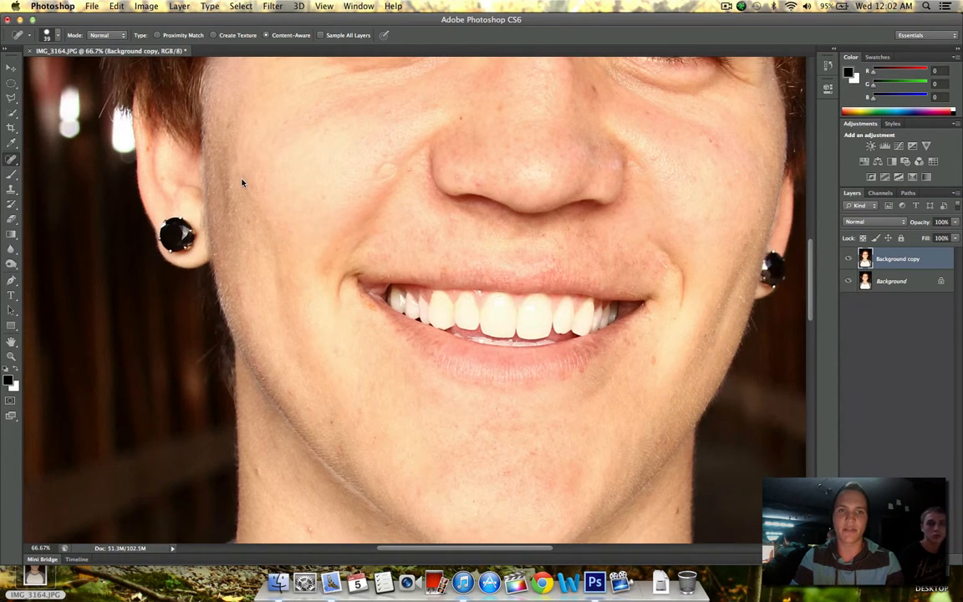
scroll(down, 3)
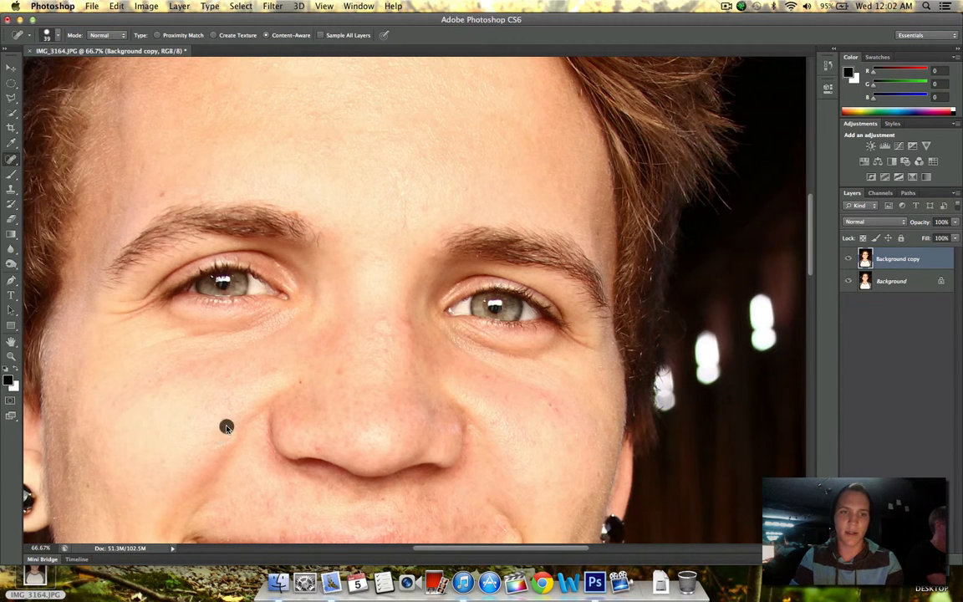
mouse_move(371, 315)
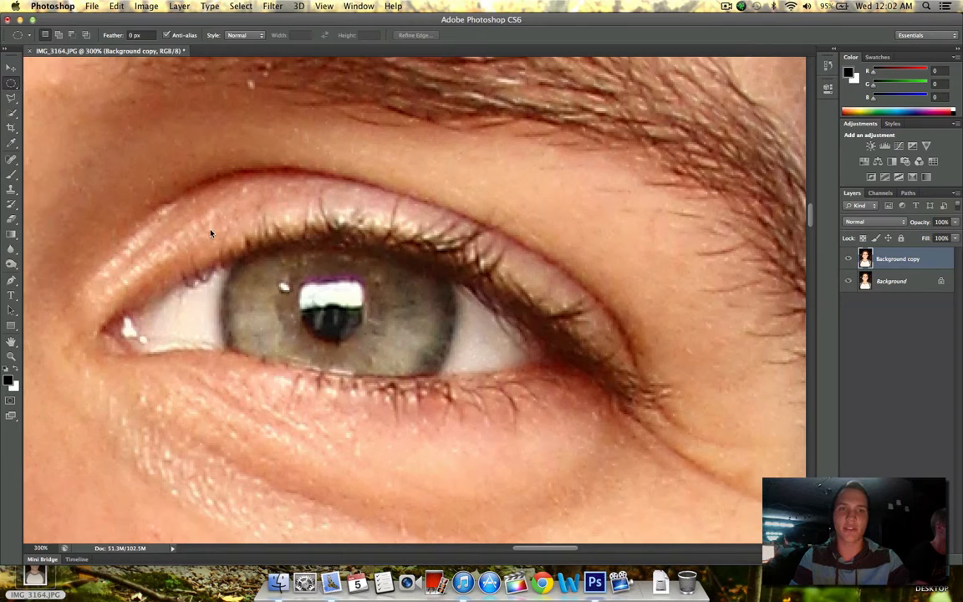
Select the iris with the Elliptical Marquee and bring up Smart Sharpen.
click(12, 65)
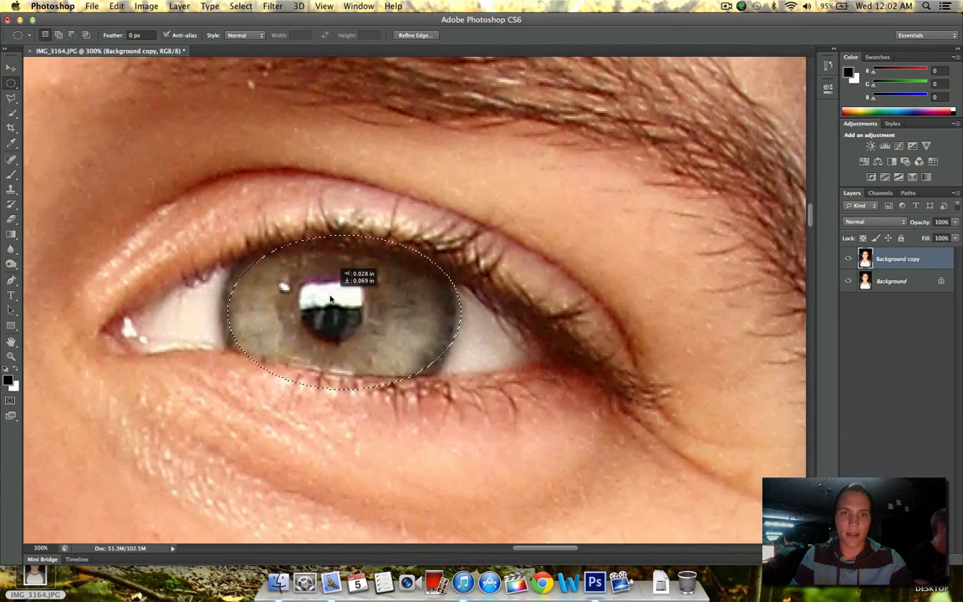
click(271, 6)
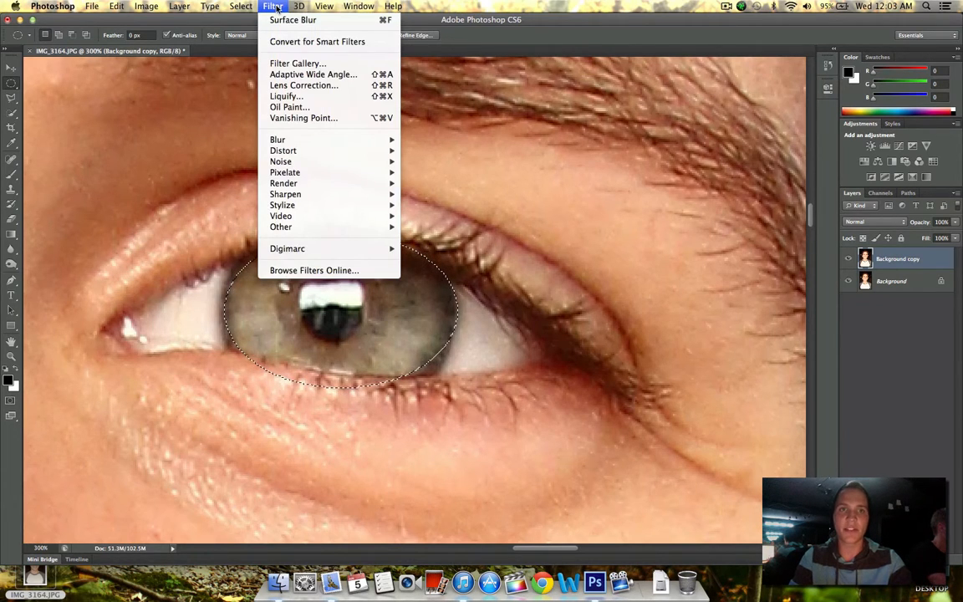
mouse_move(284, 182)
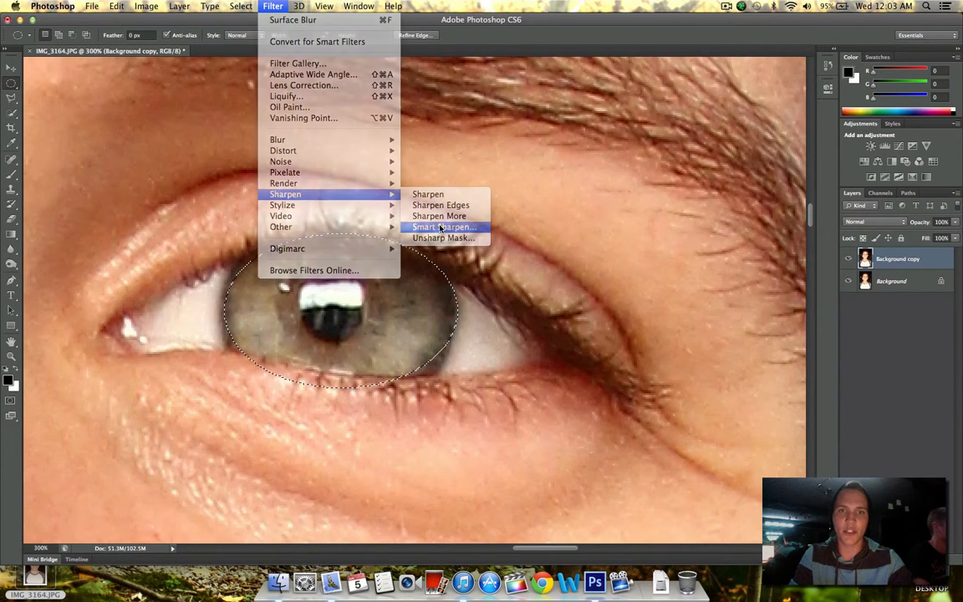
click(445, 228)
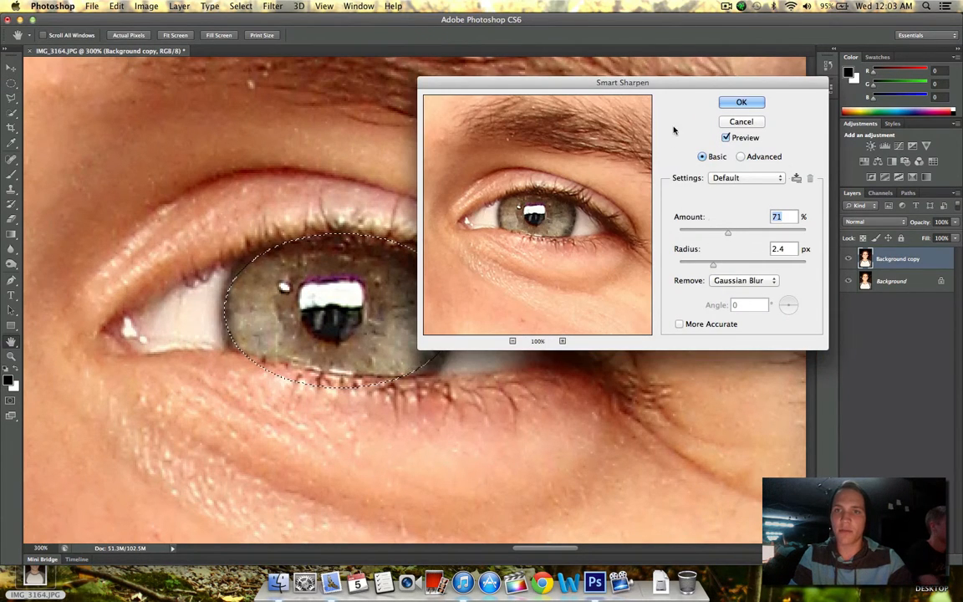
Apply Smart Sharpen to the iris at amount 55% and radius 2.5 px.
drag(622, 82, 669, 92)
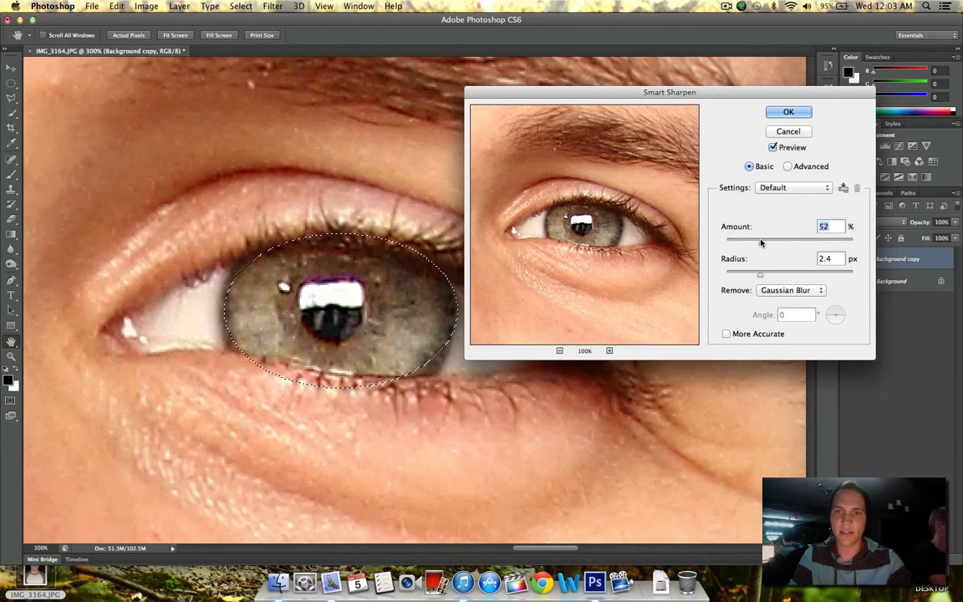
drag(758, 241, 763, 241)
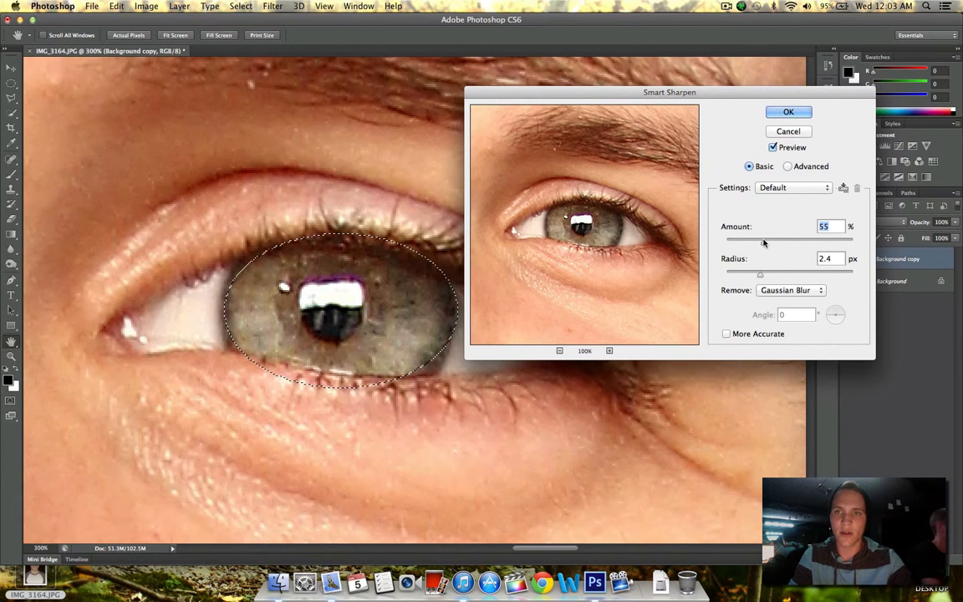
drag(760, 274, 749, 274)
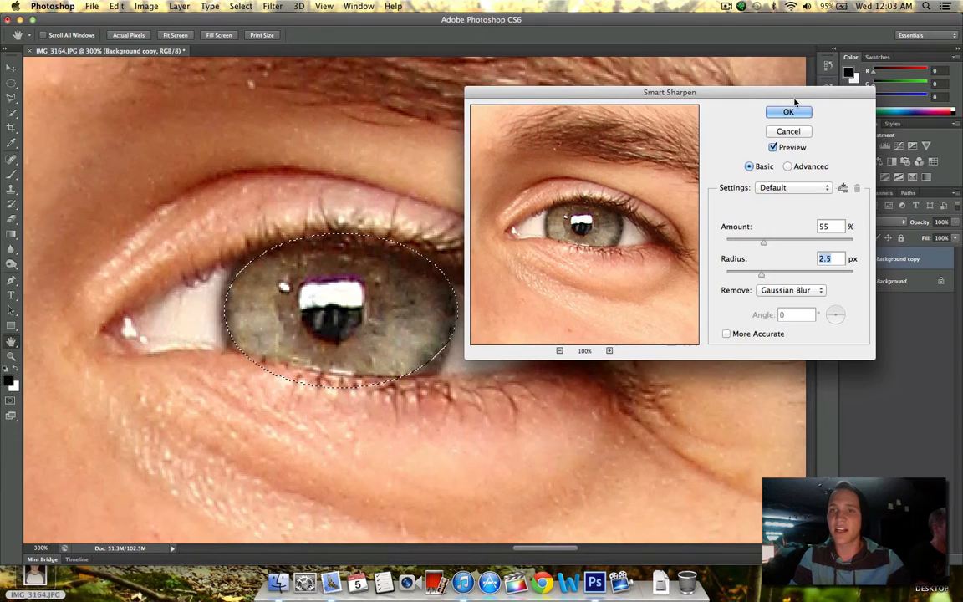
click(788, 110)
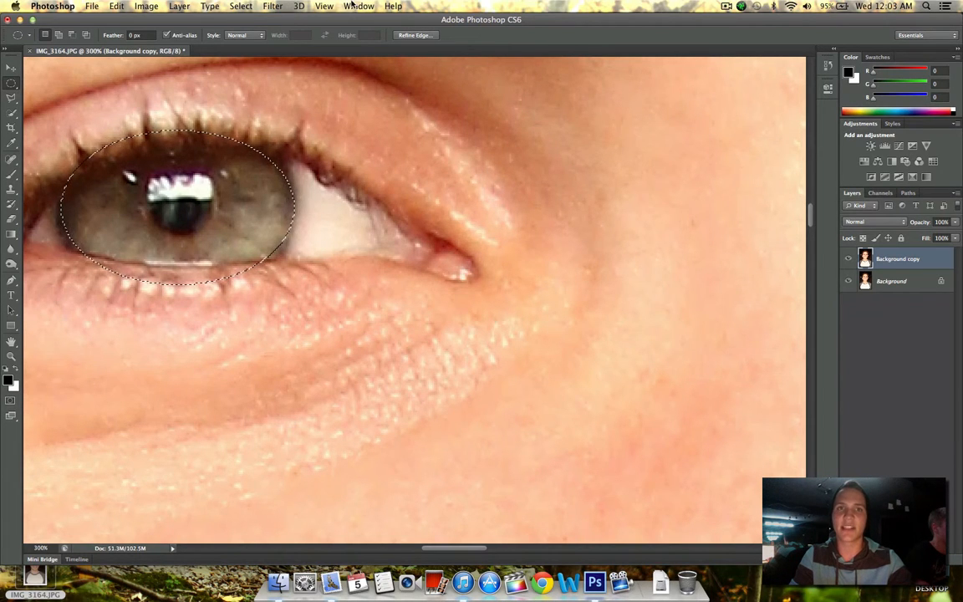
Apply Smart Sharpen to the second iris at the same 55%, 2.5 px settings.
click(273, 7)
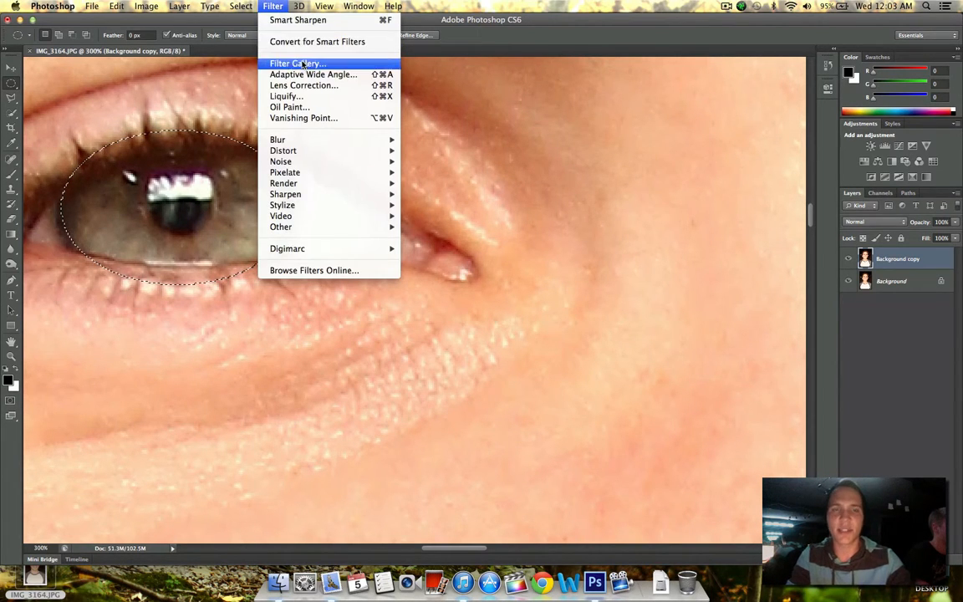
mouse_move(284, 194)
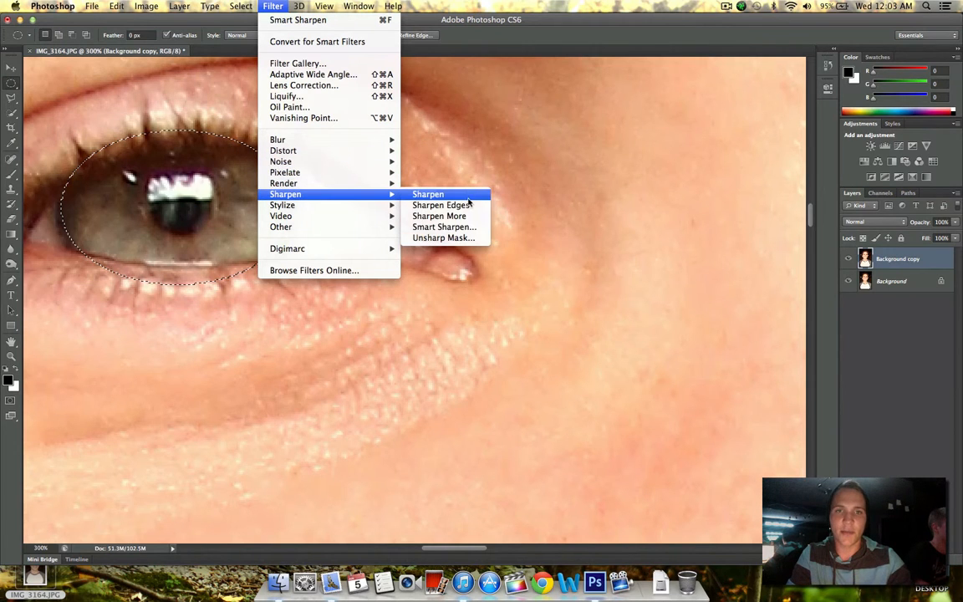
click(445, 227)
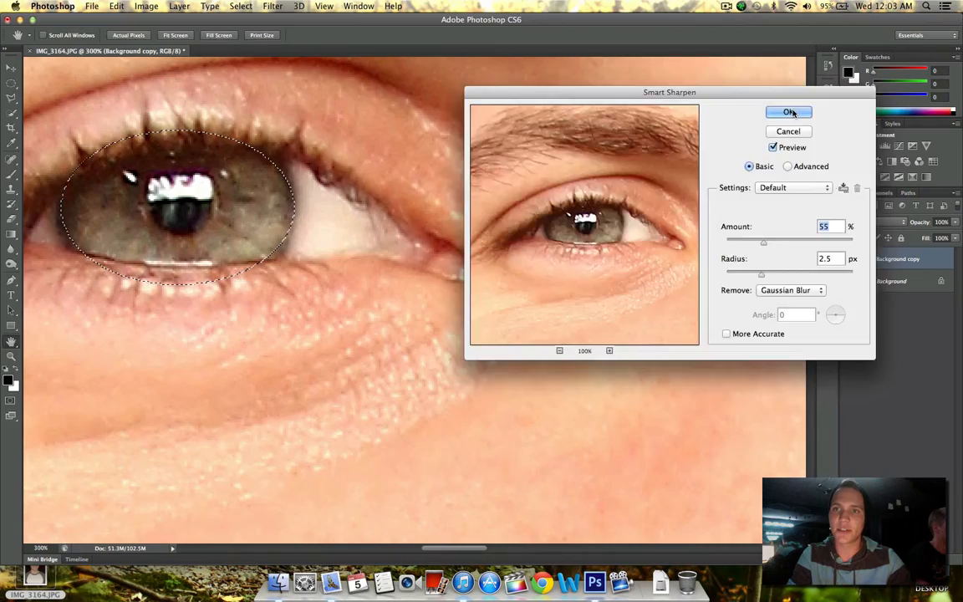
click(786, 112)
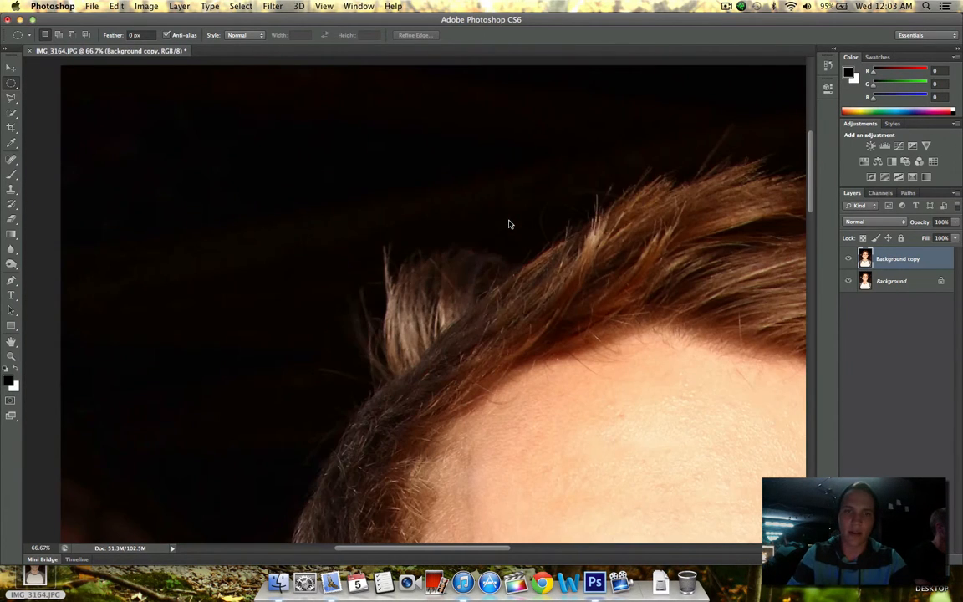
Lasso the stray hair tuft and replace it with Content-Aware Fill.
click(12, 97)
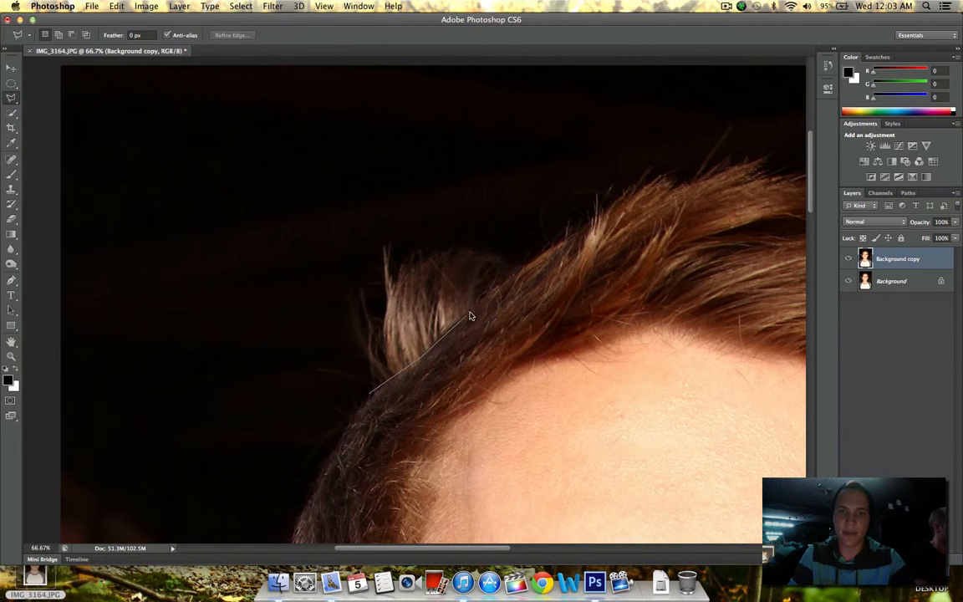
click(427, 248)
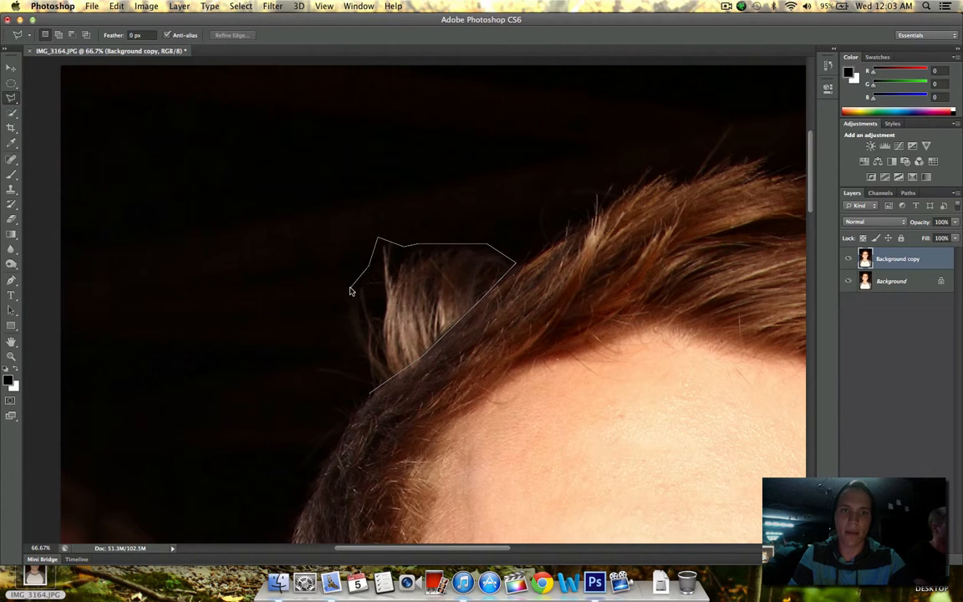
click(368, 391)
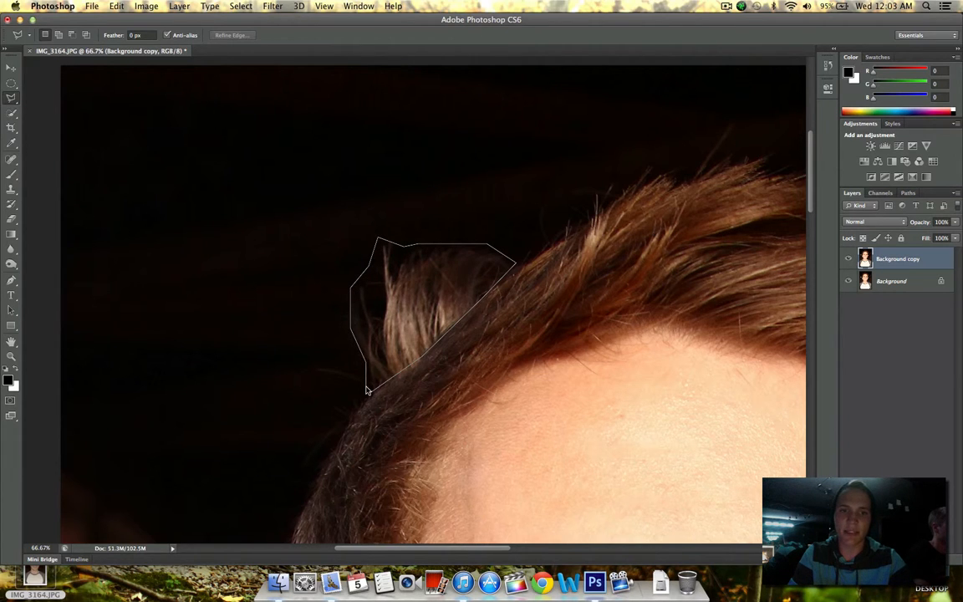
right_click(417, 314)
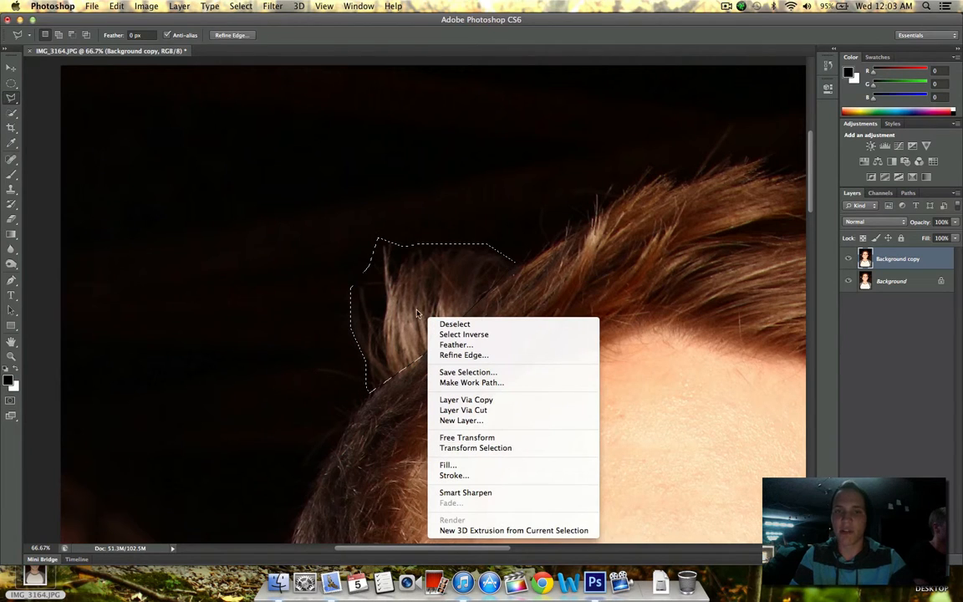
click(449, 465)
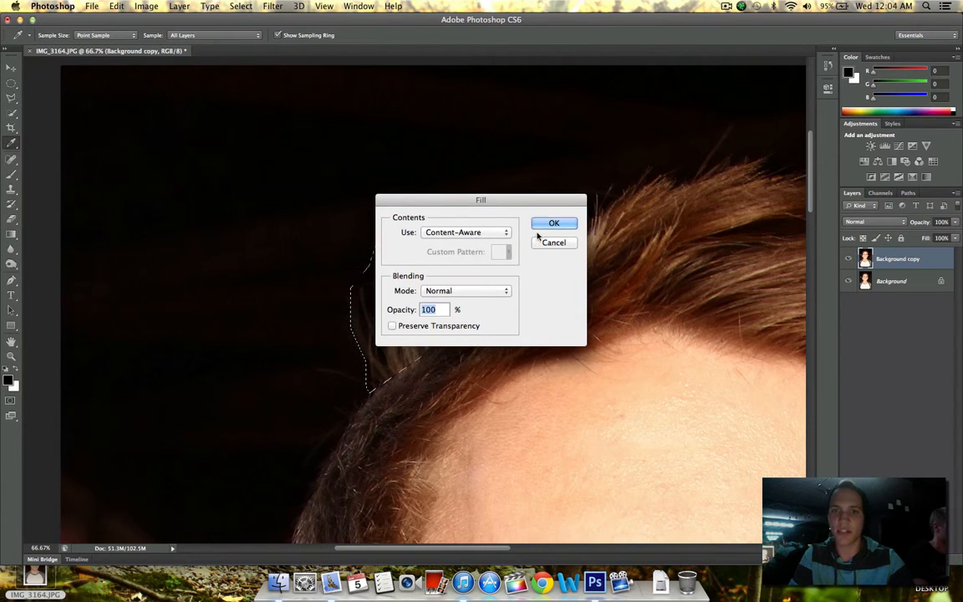
click(554, 224)
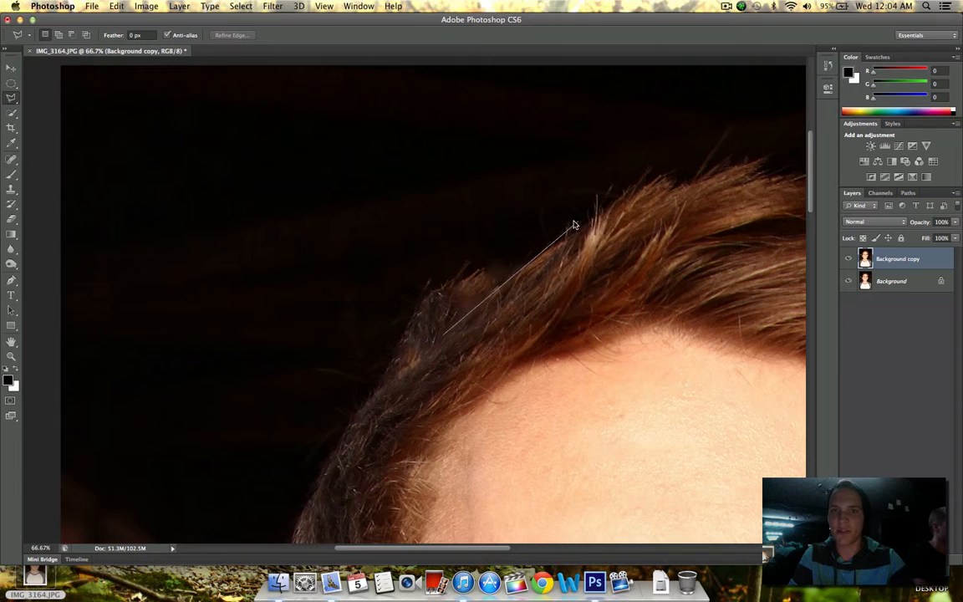
Outline the second loose hair strand and fill it with Content-Aware.
click(445, 328)
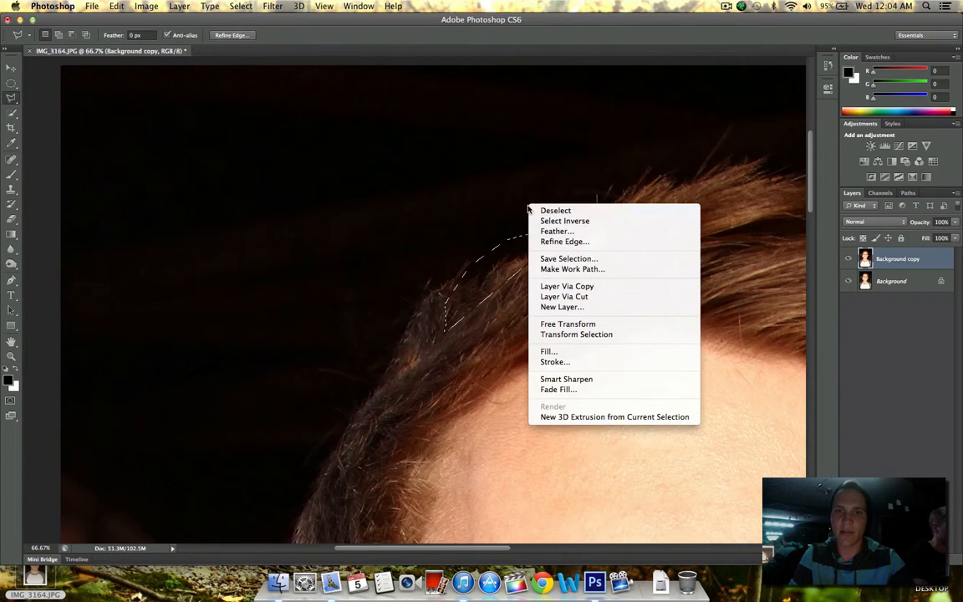
click(556, 211)
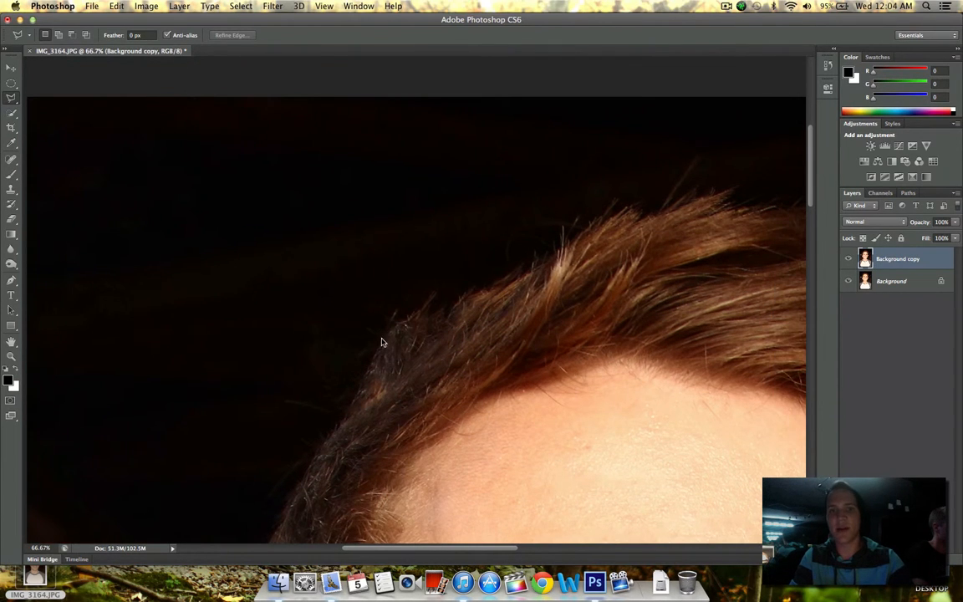
Tuck the loose hair edges inward with Liquify's Forward Warp and apply it.
click(273, 6)
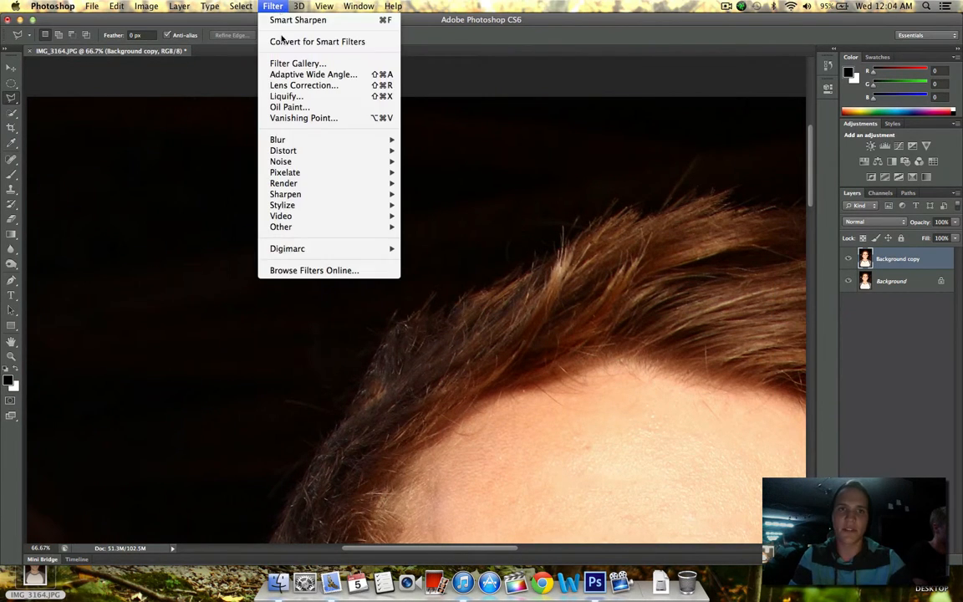
click(286, 96)
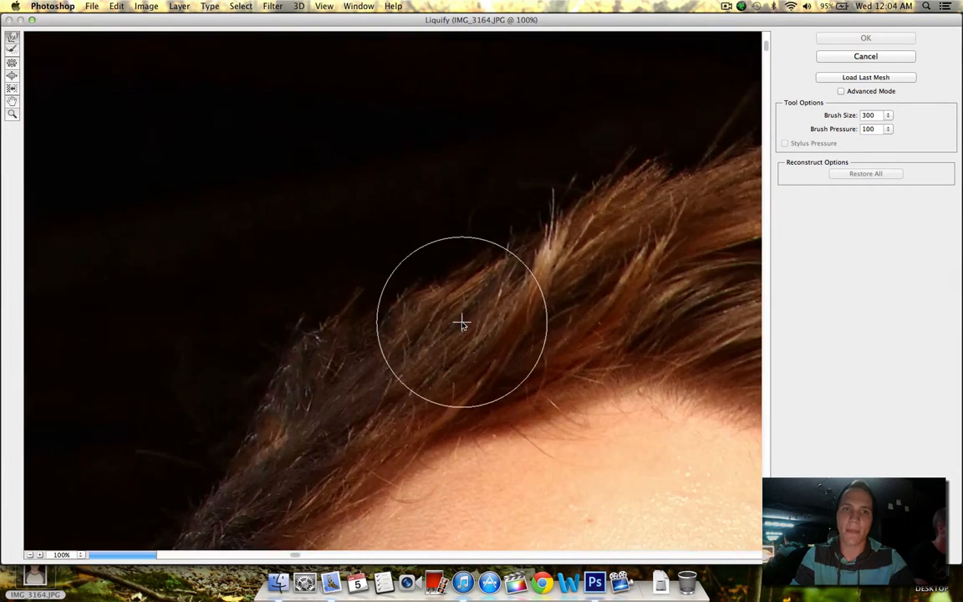
drag(462, 324, 336, 308)
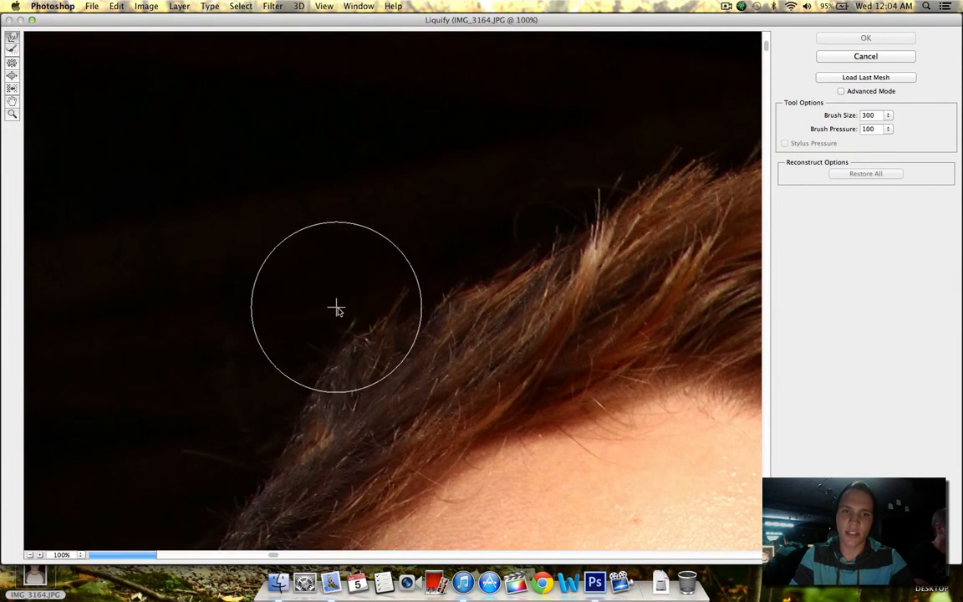
drag(338, 309, 379, 278)
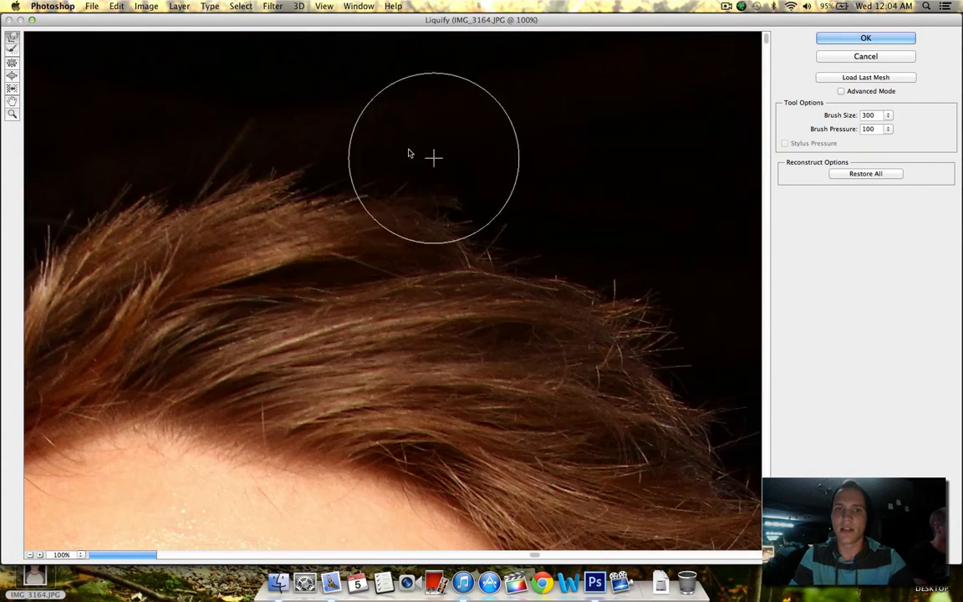
mouse_move(249, 65)
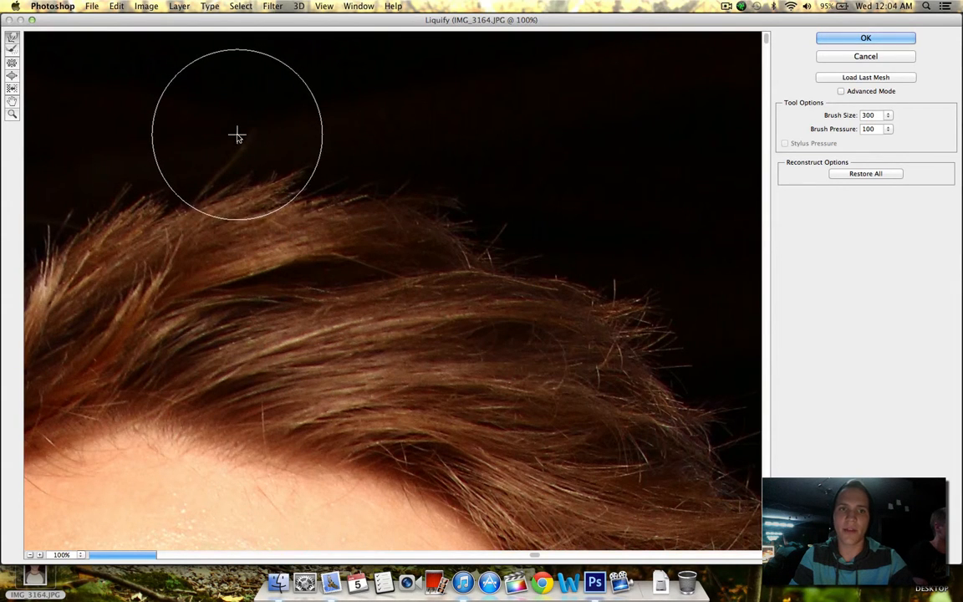
click(866, 37)
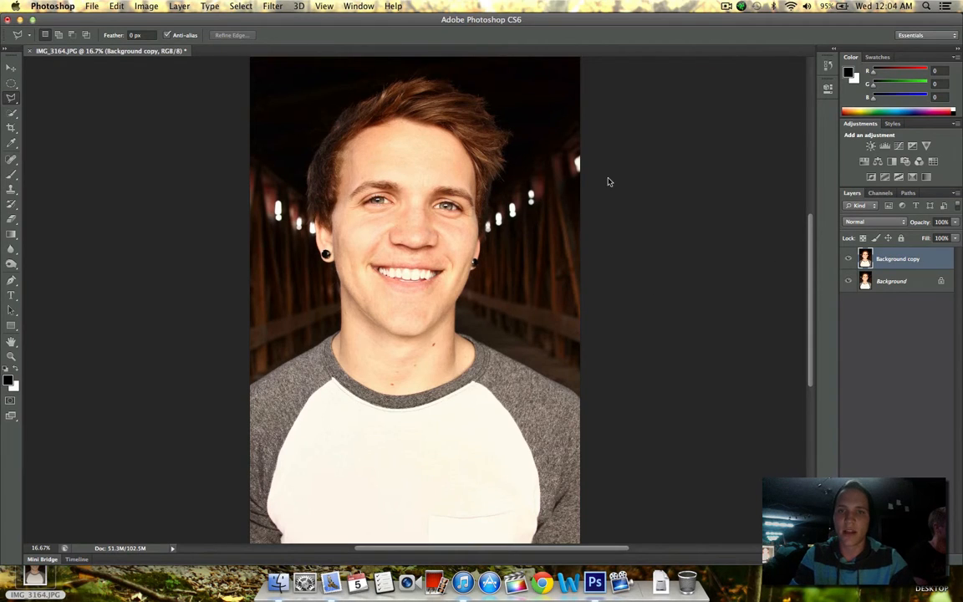
click(146, 7)
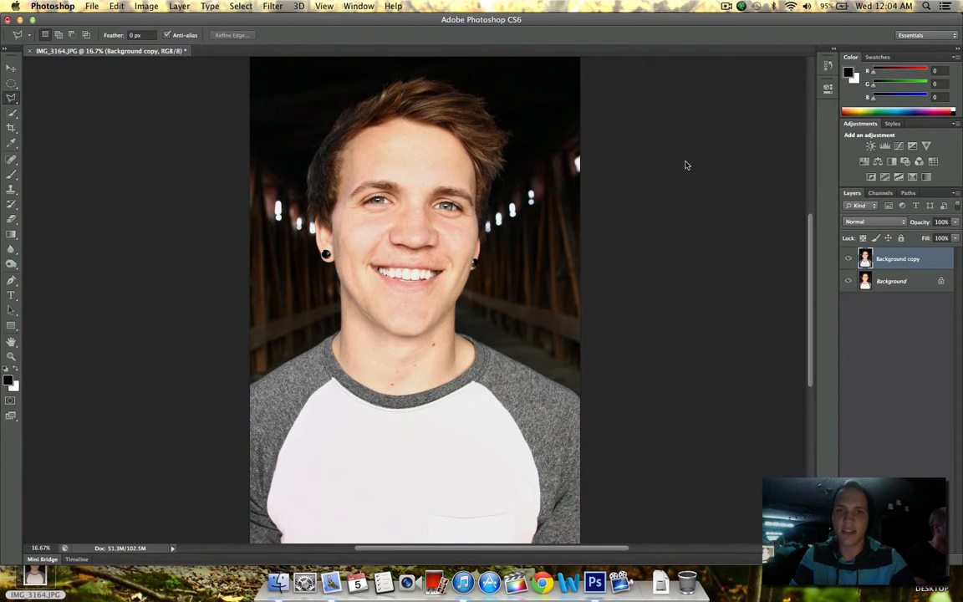
click(147, 7)
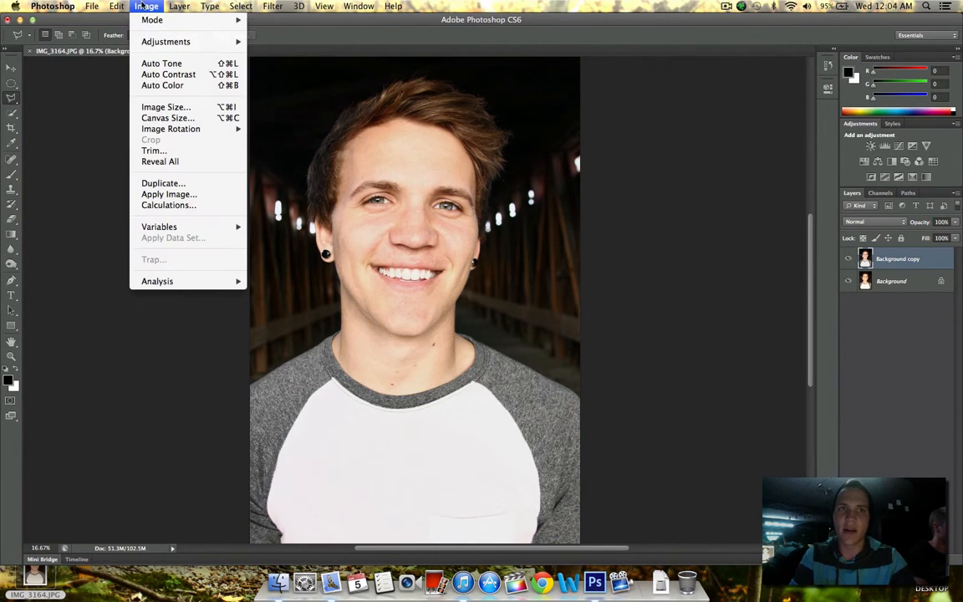
mouse_move(166, 40)
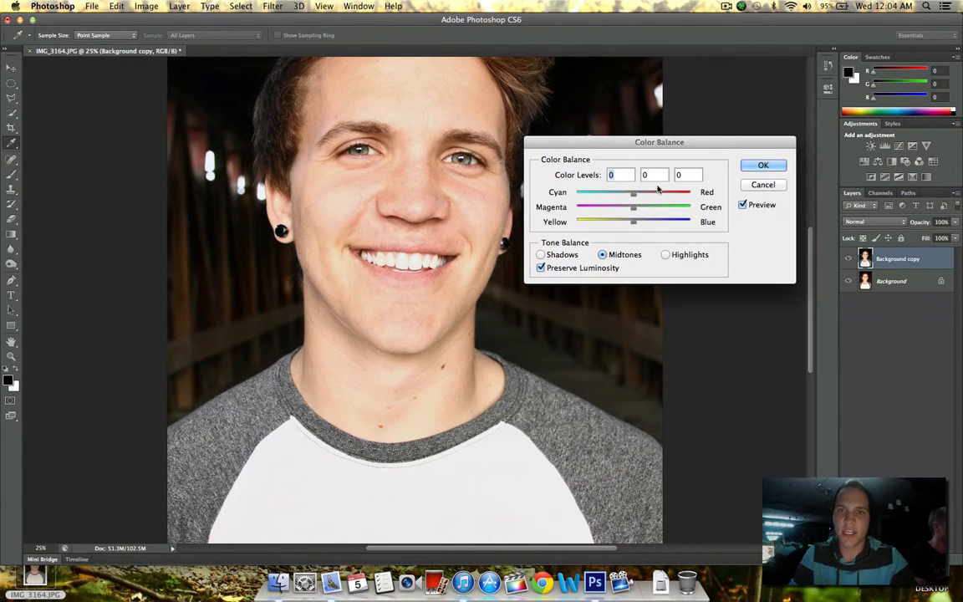
Apply Color Balance with midtones -14, +8, -3 and shadows +4, +5, +14.
drag(634, 192, 623, 192)
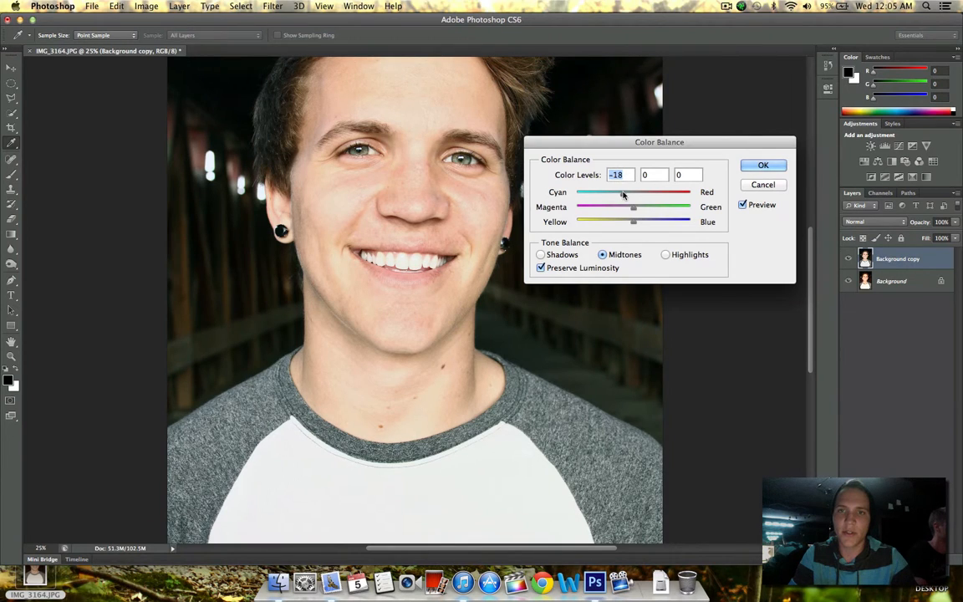
drag(634, 208, 643, 207)
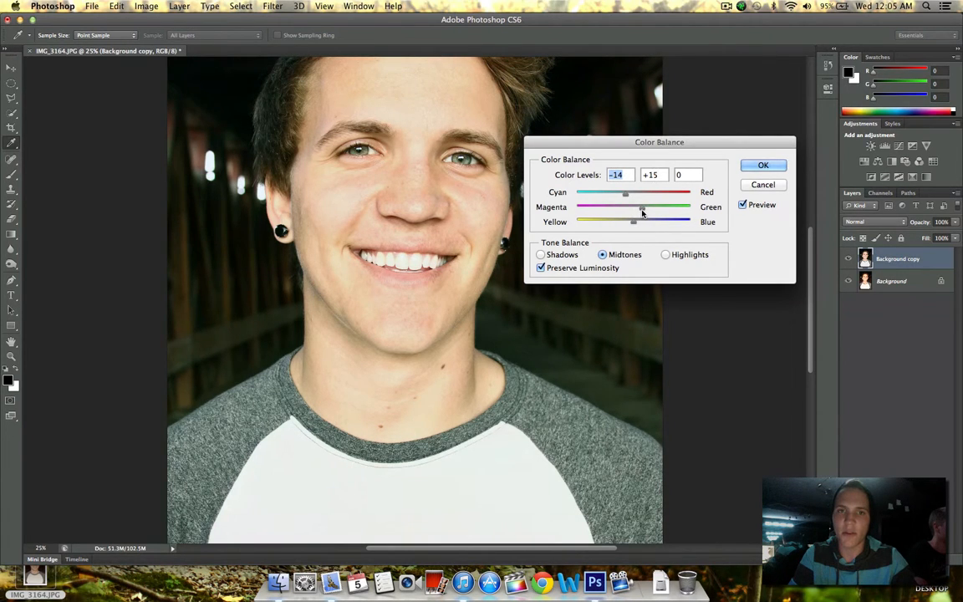
drag(634, 221, 632, 221)
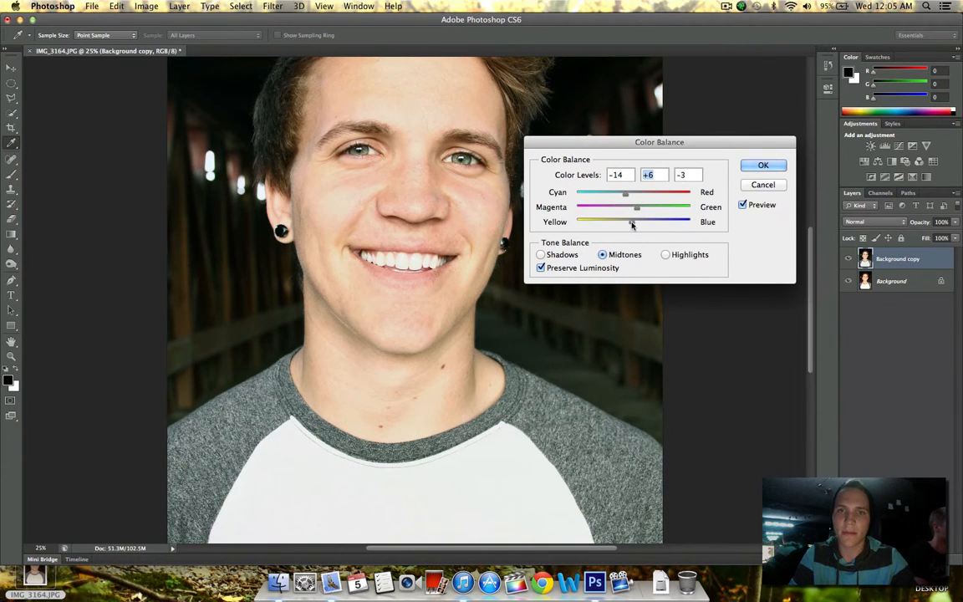
click(542, 254)
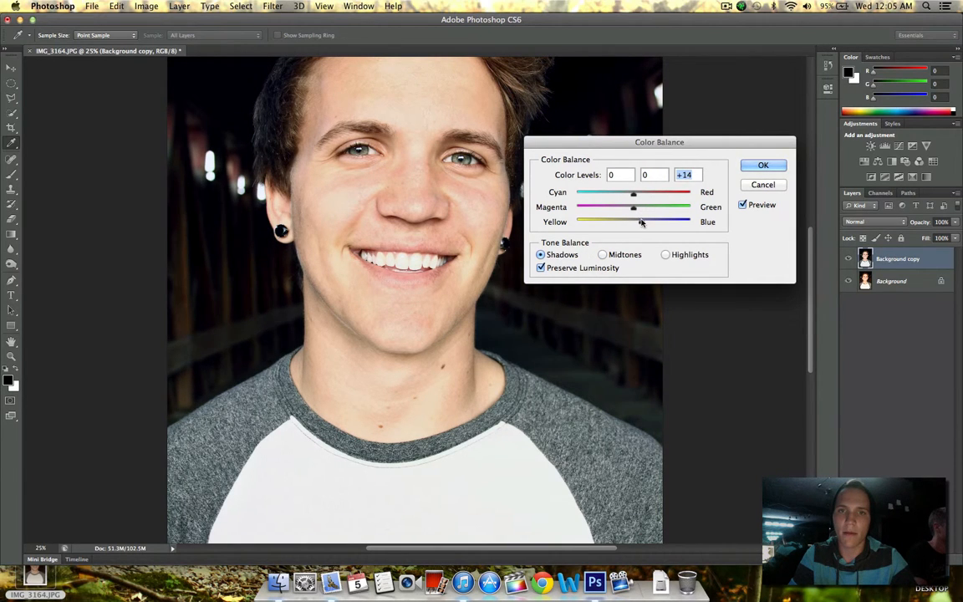
drag(634, 207, 638, 208)
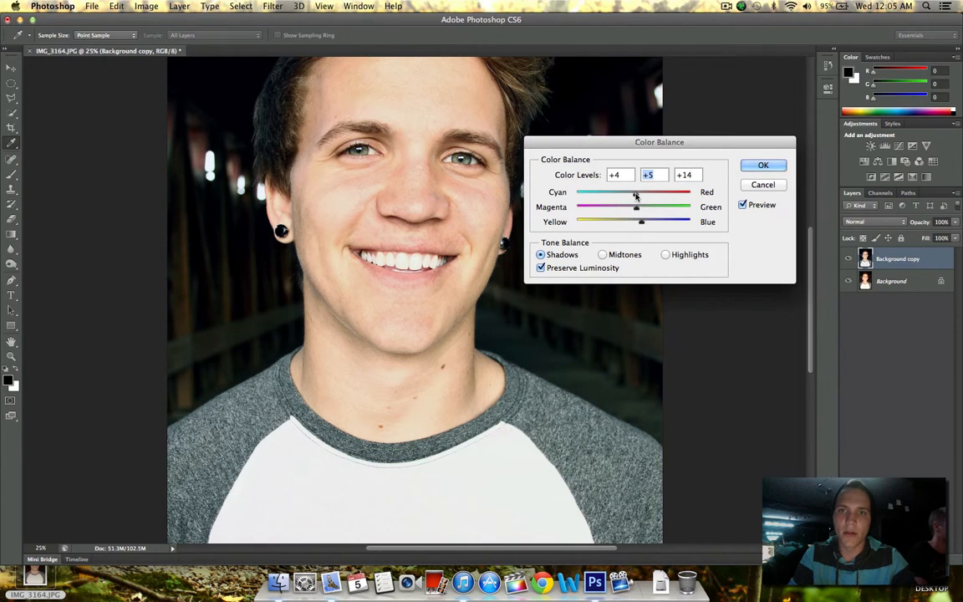
click(665, 255)
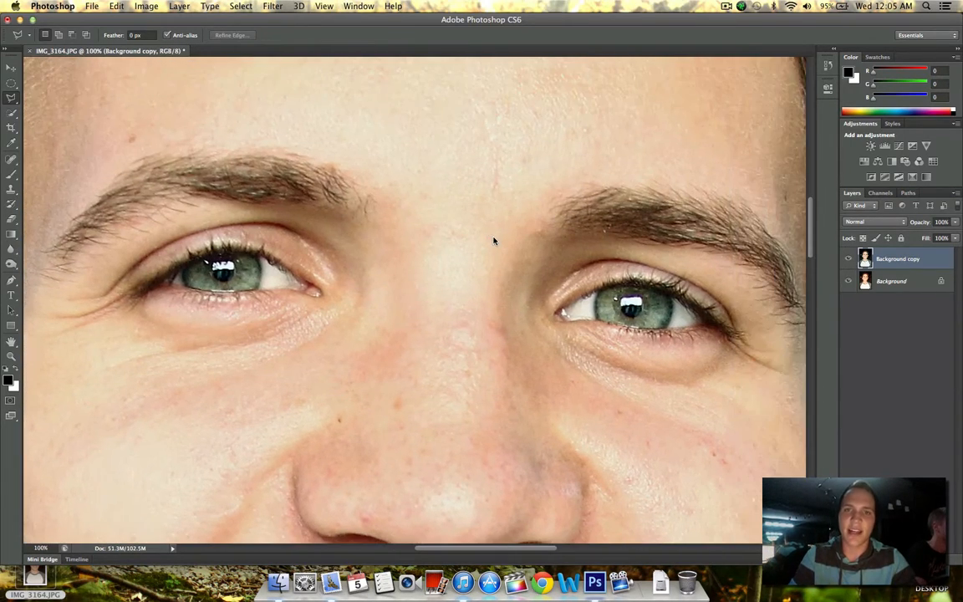
Brighten the iris and lash detail with the Dodge tool on midtones at 50% exposure.
click(11, 266)
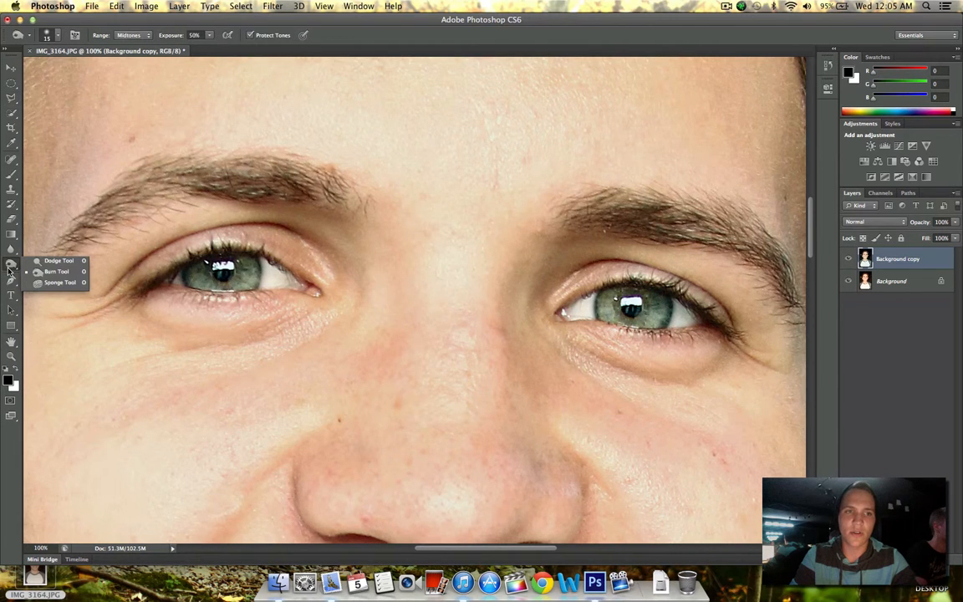
mouse_move(59, 261)
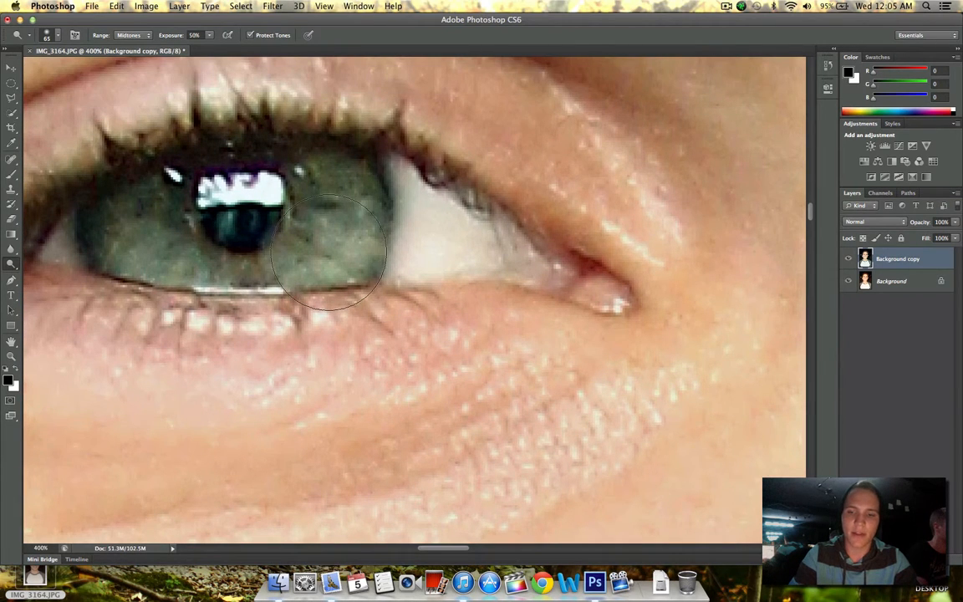
mouse_move(335, 175)
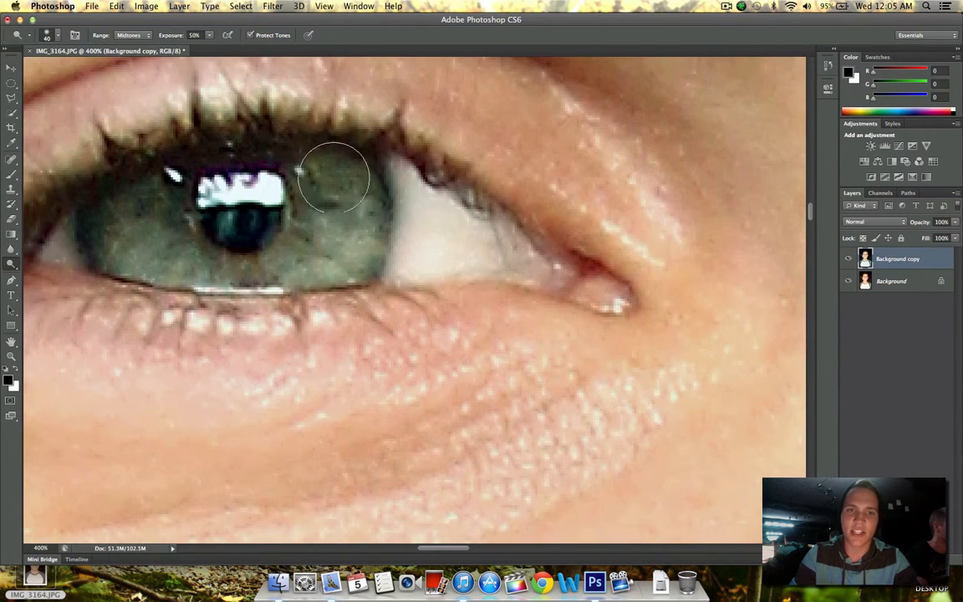
mouse_move(201, 80)
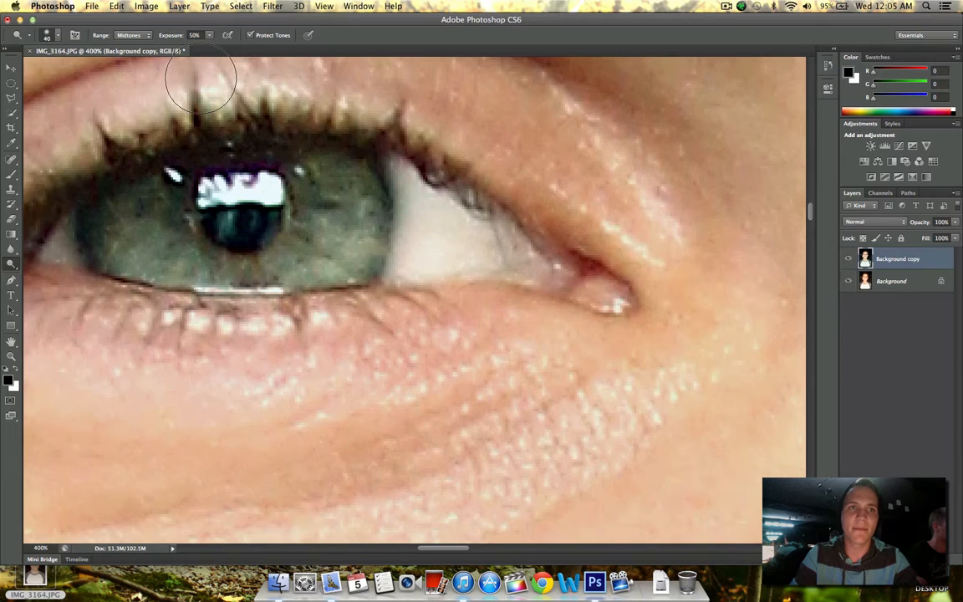
click(130, 35)
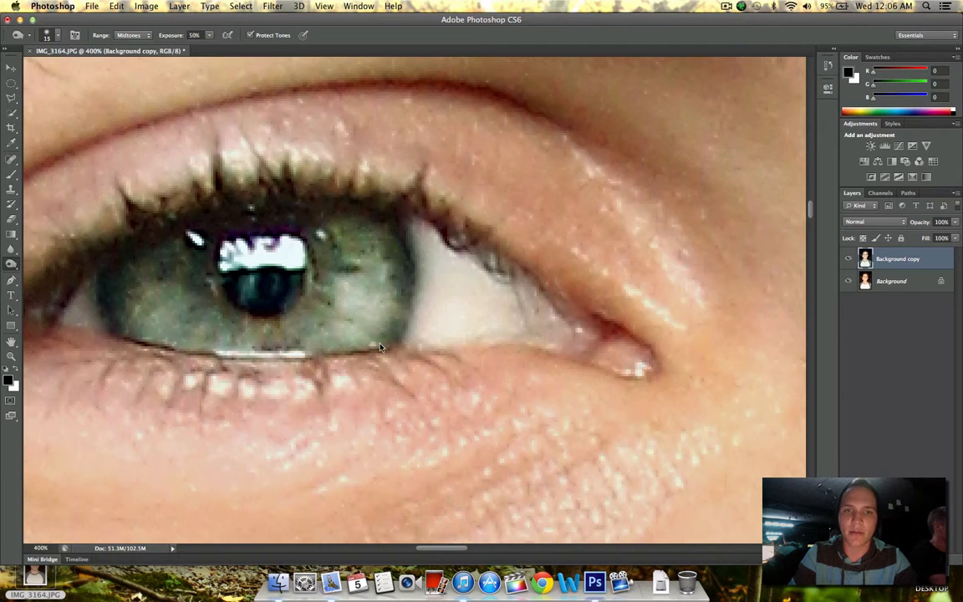
mouse_move(130, 351)
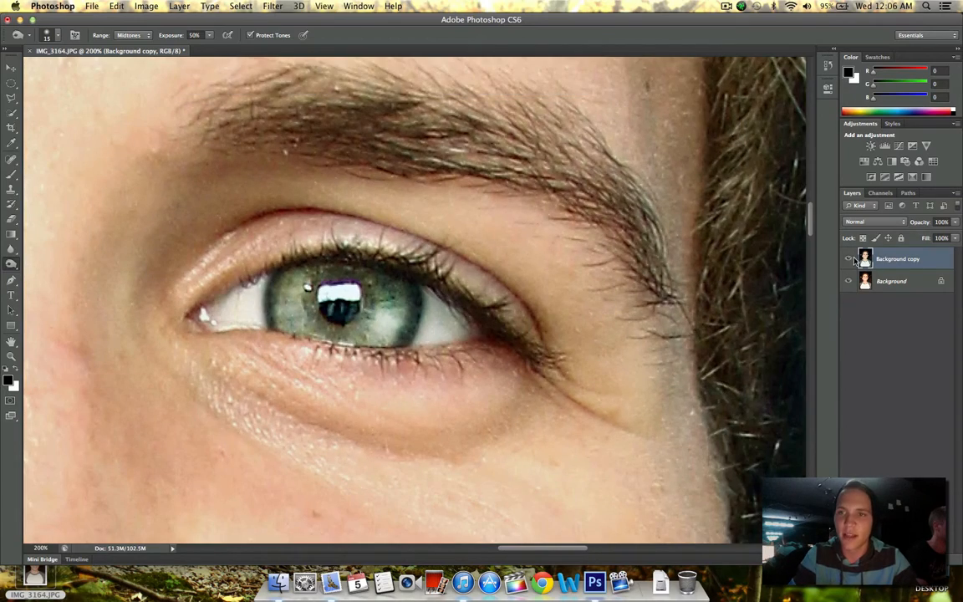
click(850, 258)
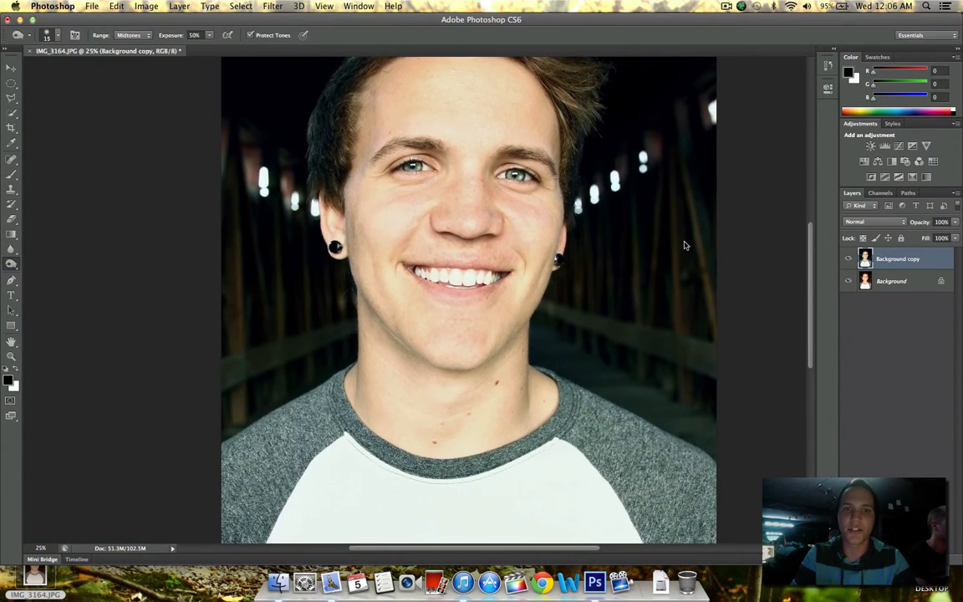
click(900, 258)
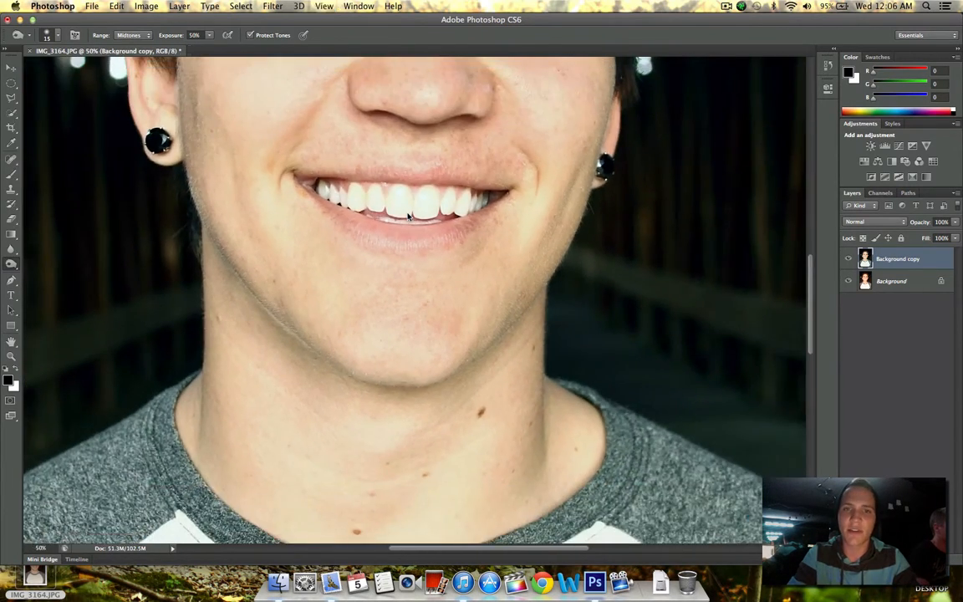
Duplicate the retouched layer and apply Surface Blur at radius 5, threshold 15.
right_click(898, 257)
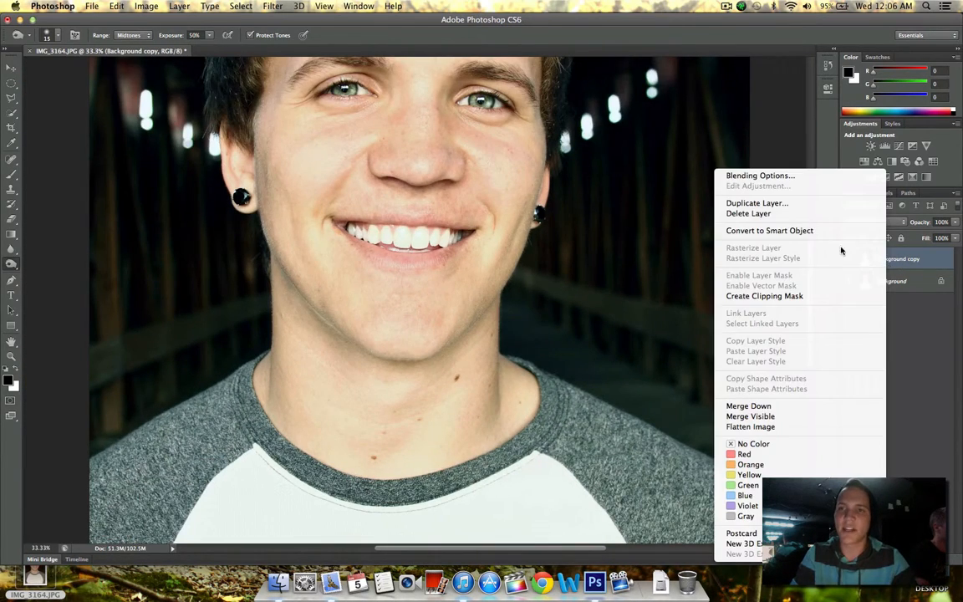
click(756, 202)
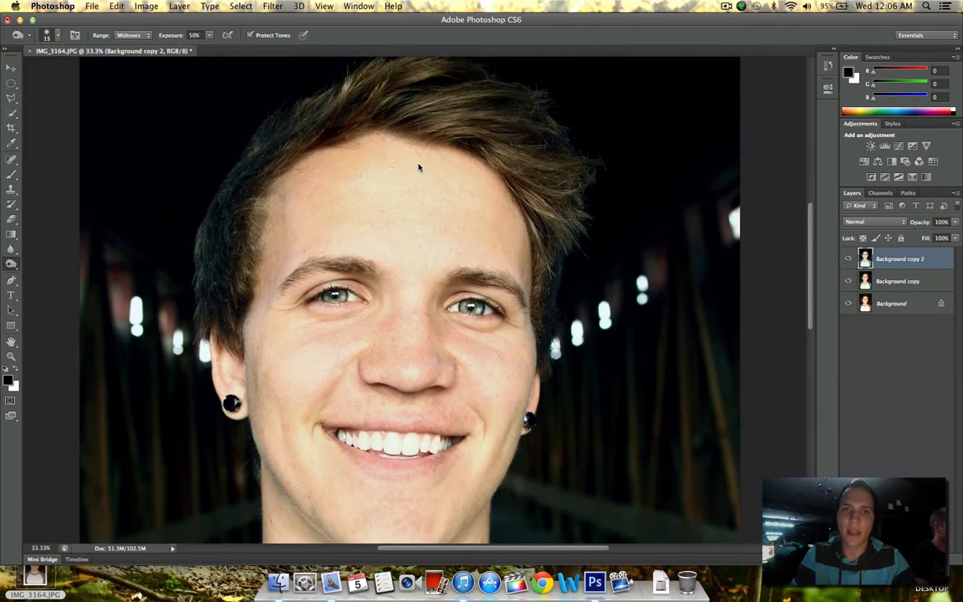
click(273, 6)
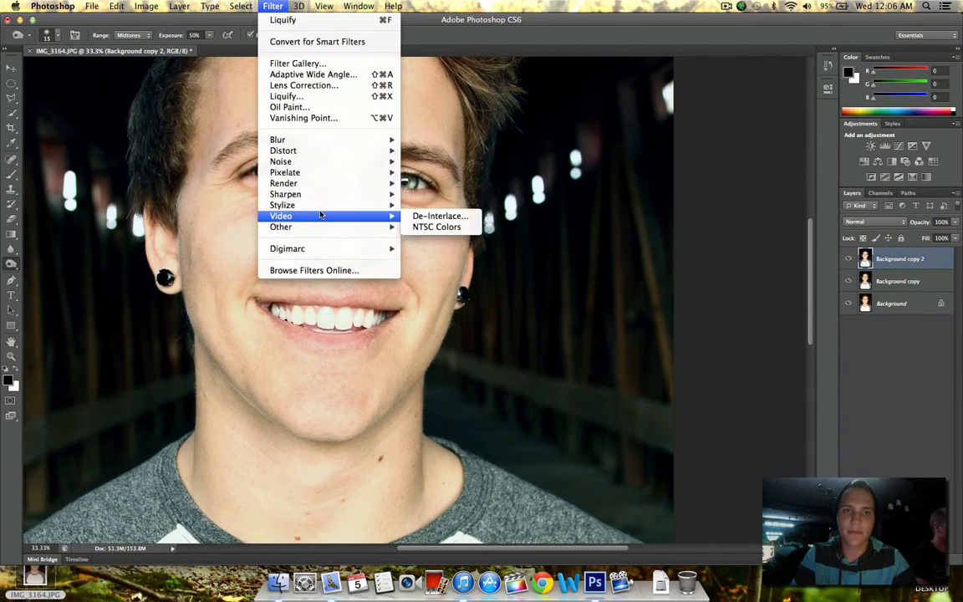
mouse_move(277, 140)
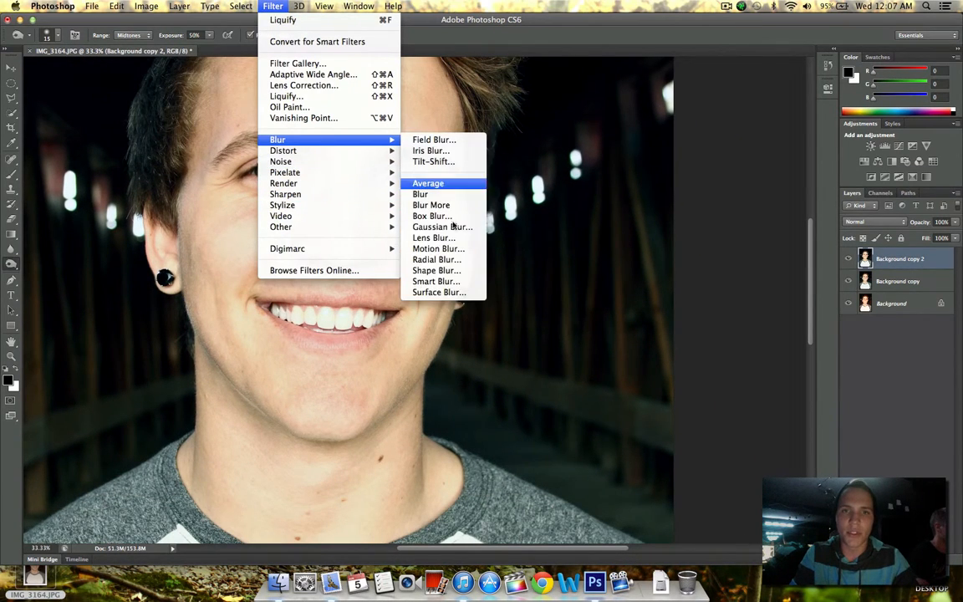
click(438, 291)
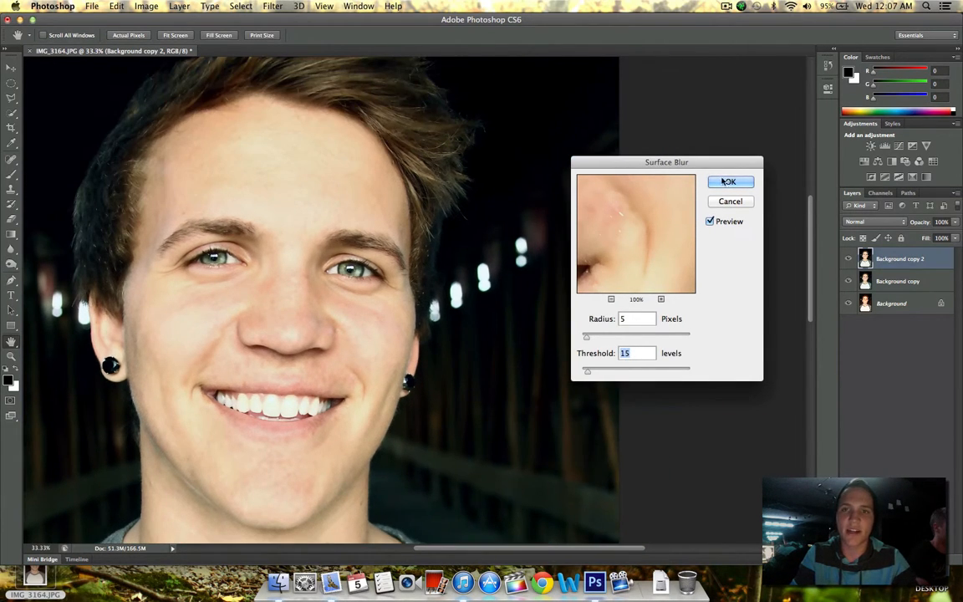
click(729, 181)
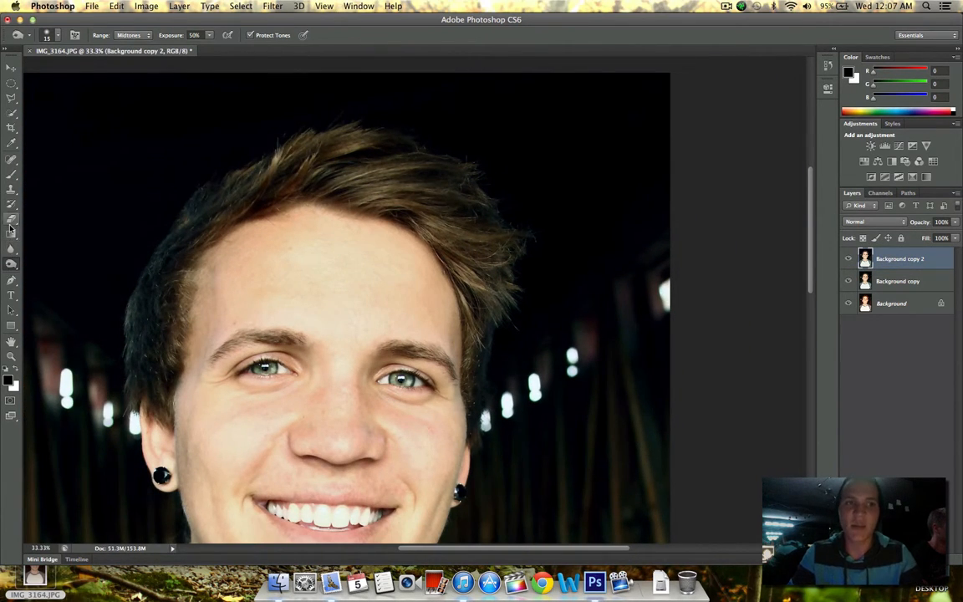
Erase the blurred layer over the eyes so they stay sharp.
click(12, 219)
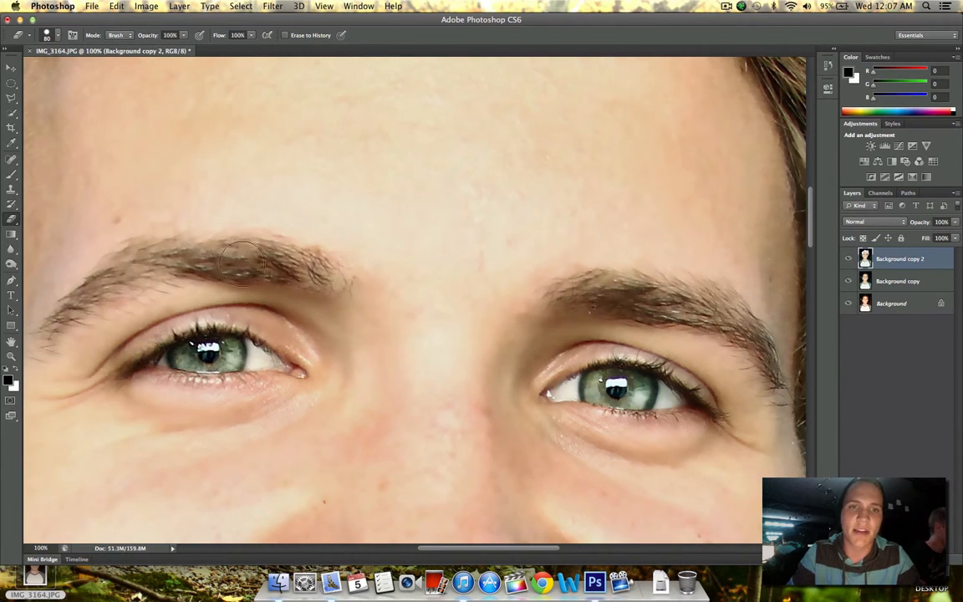
drag(242, 264, 54, 327)
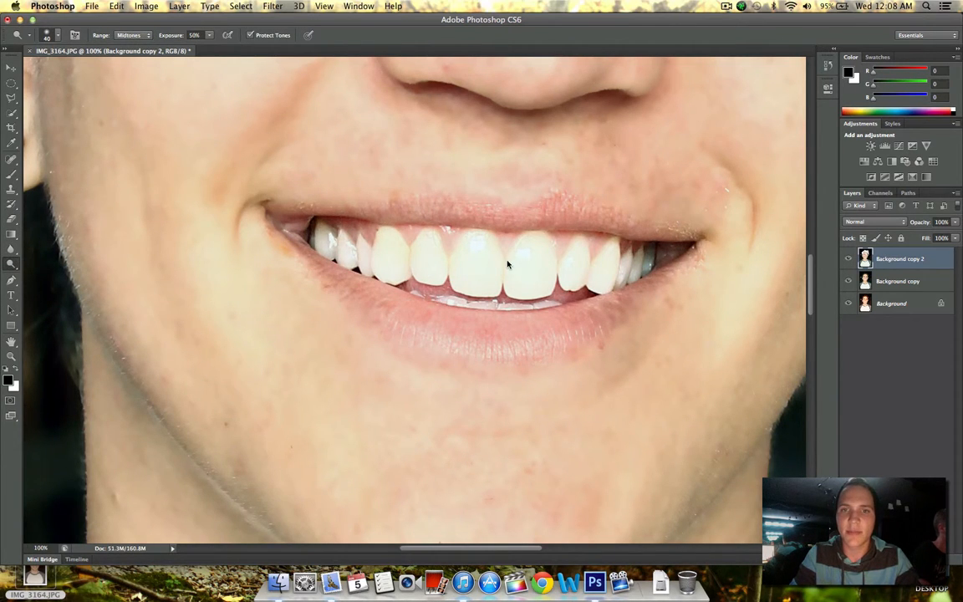
mouse_move(385, 240)
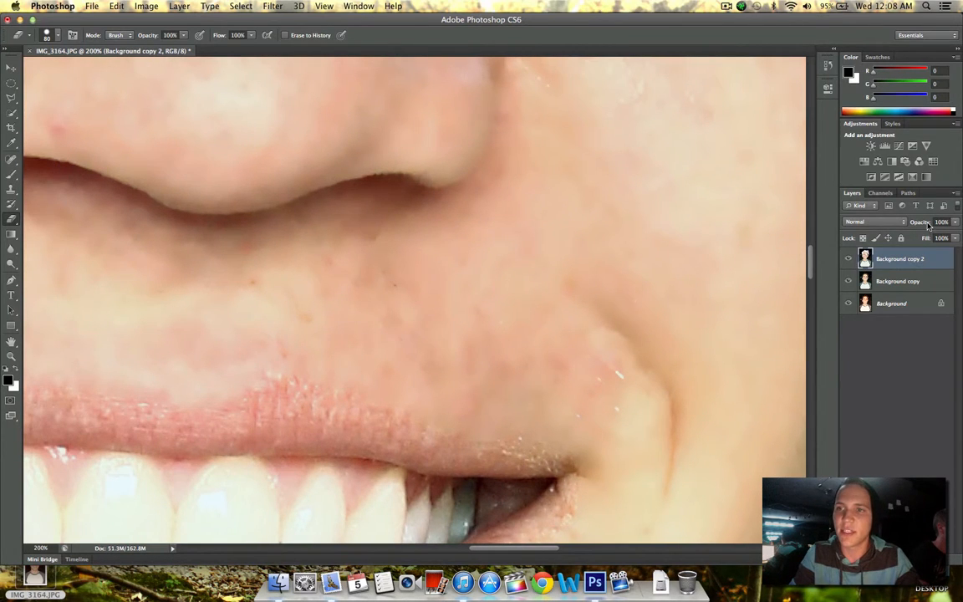
click(941, 221)
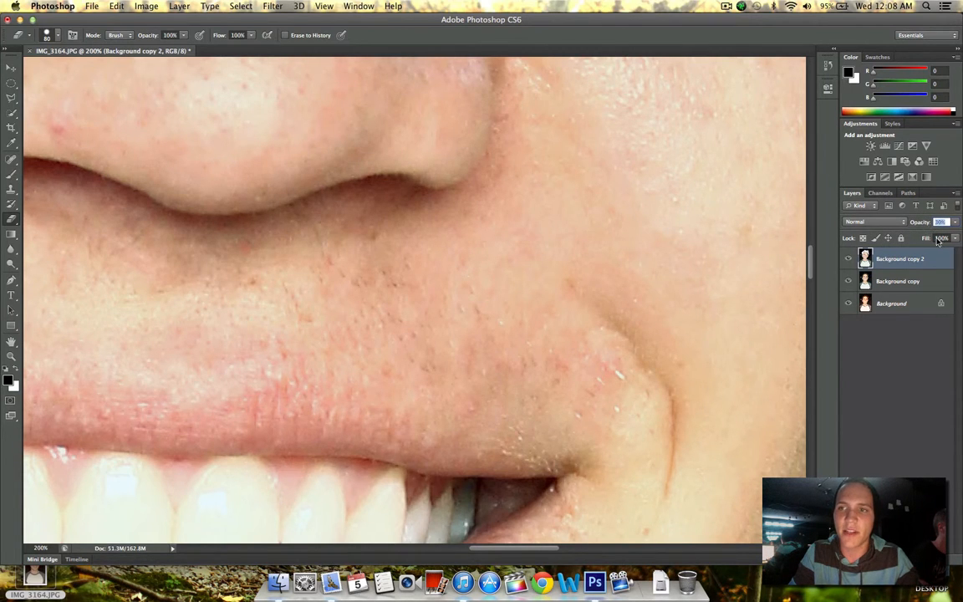
mouse_move(689, 207)
text(55)
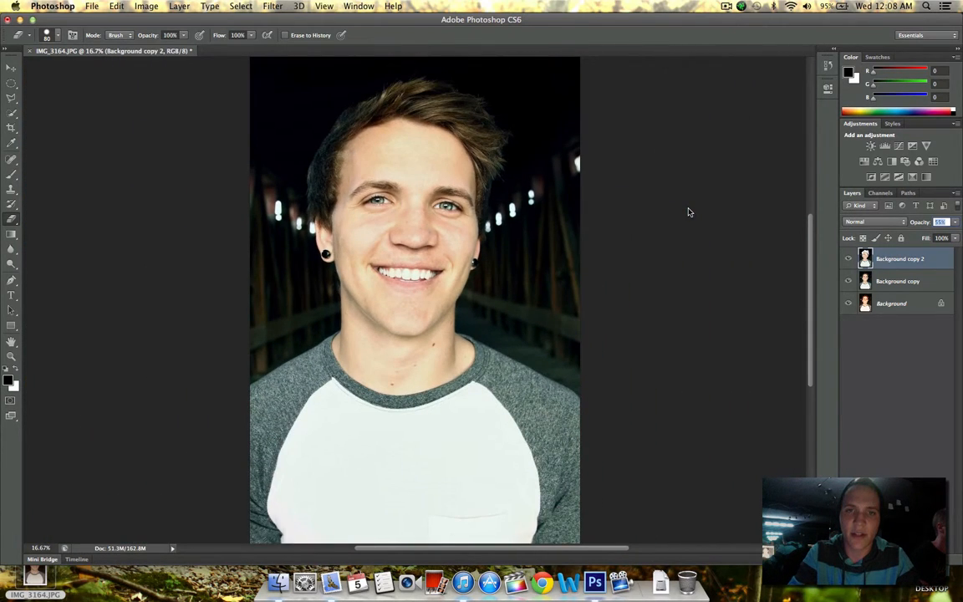
Merge the two retouched copy layers into one and toggle its visibility to compare with the original.
right_click(900, 281)
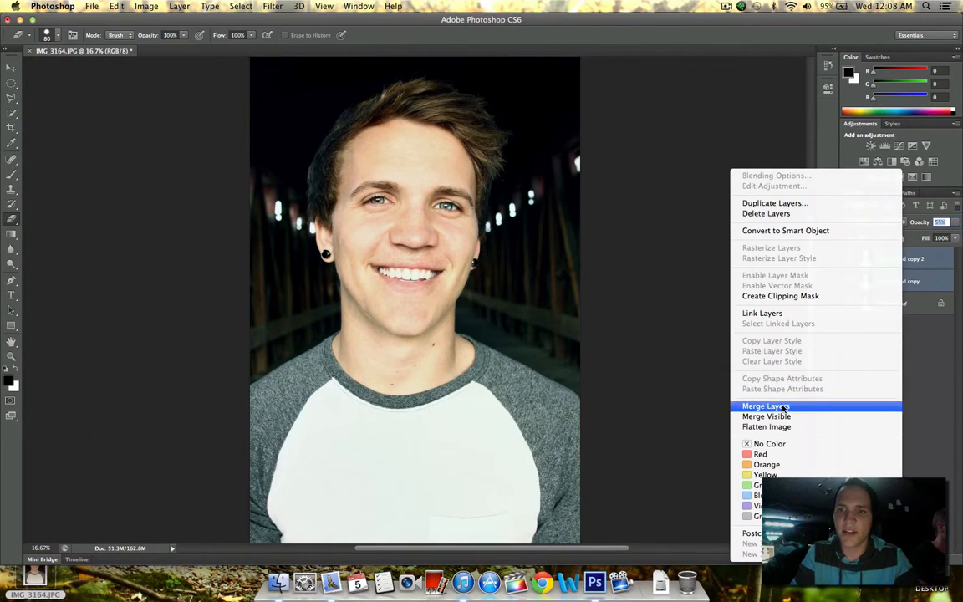
click(765, 406)
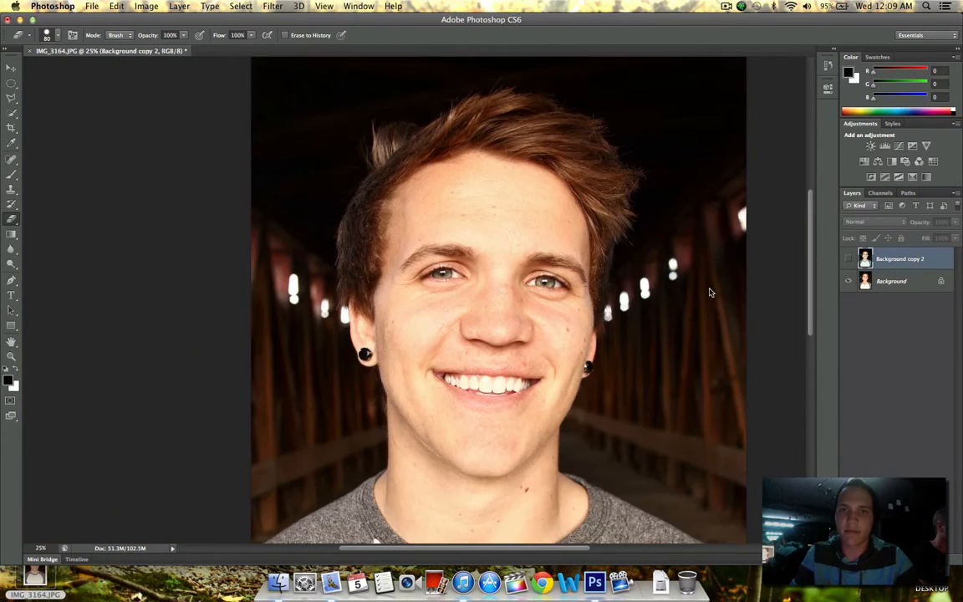
click(848, 259)
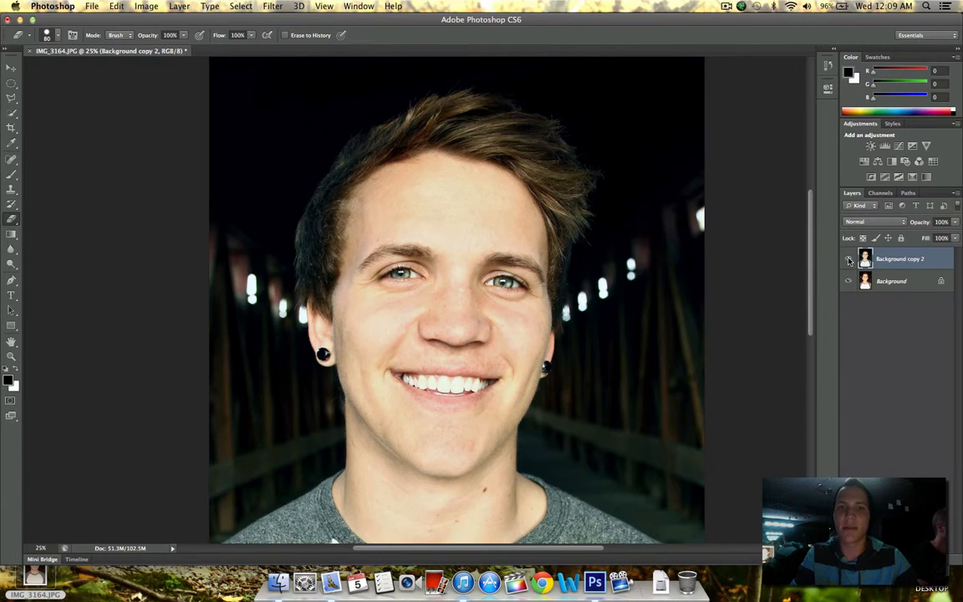